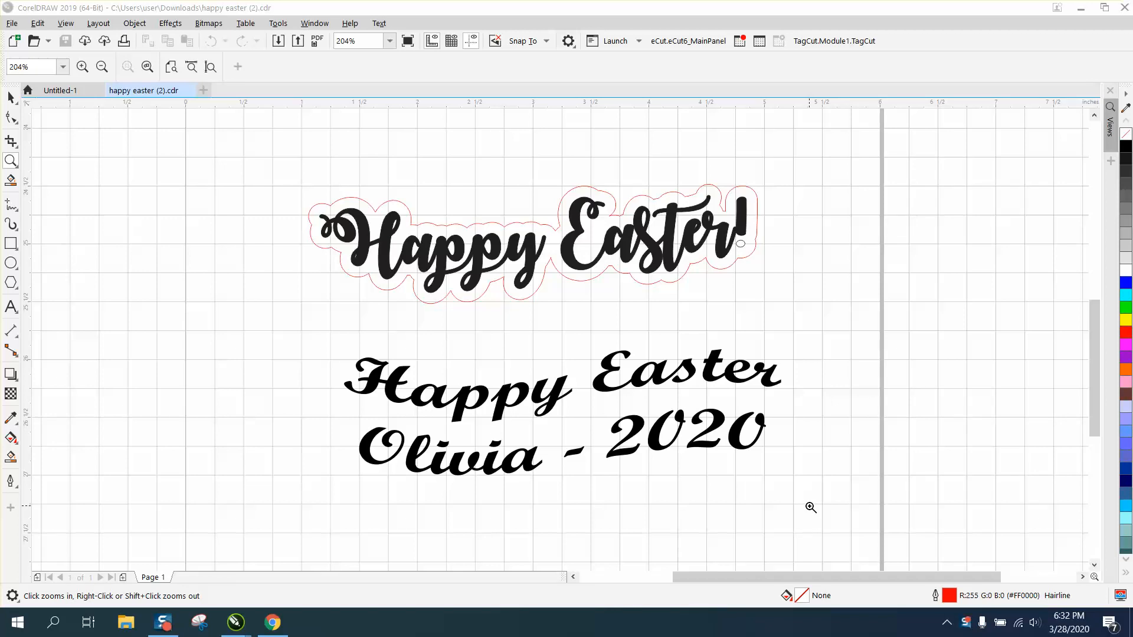
{"action": "mouse_move", "coordinate": [433, 347]}
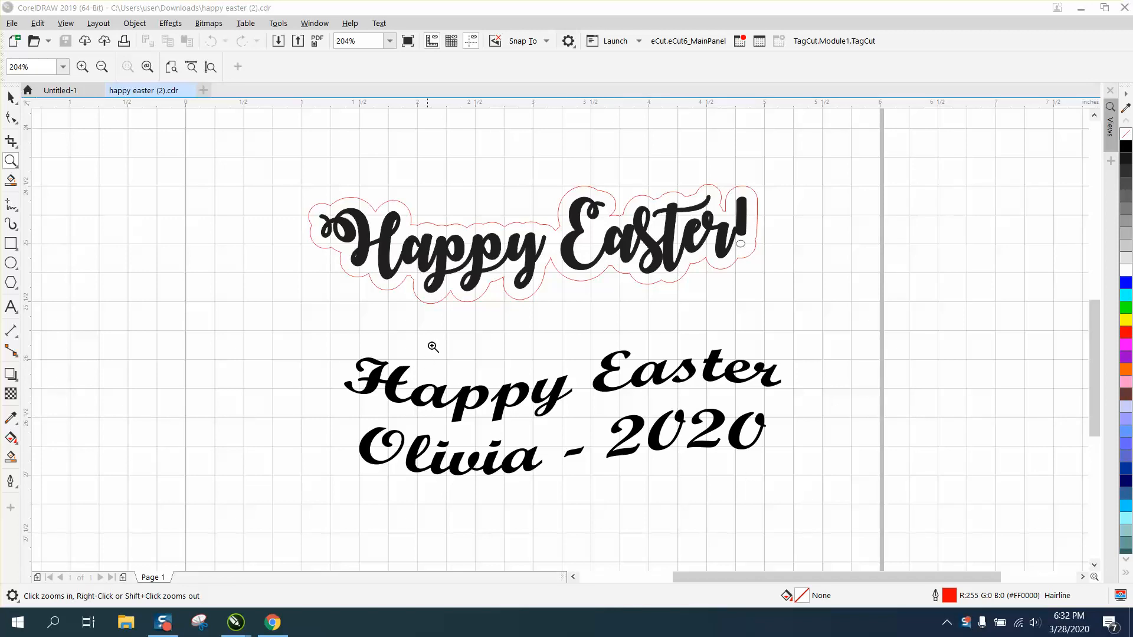
{"action": "mouse_move", "coordinate": [578, 423]}
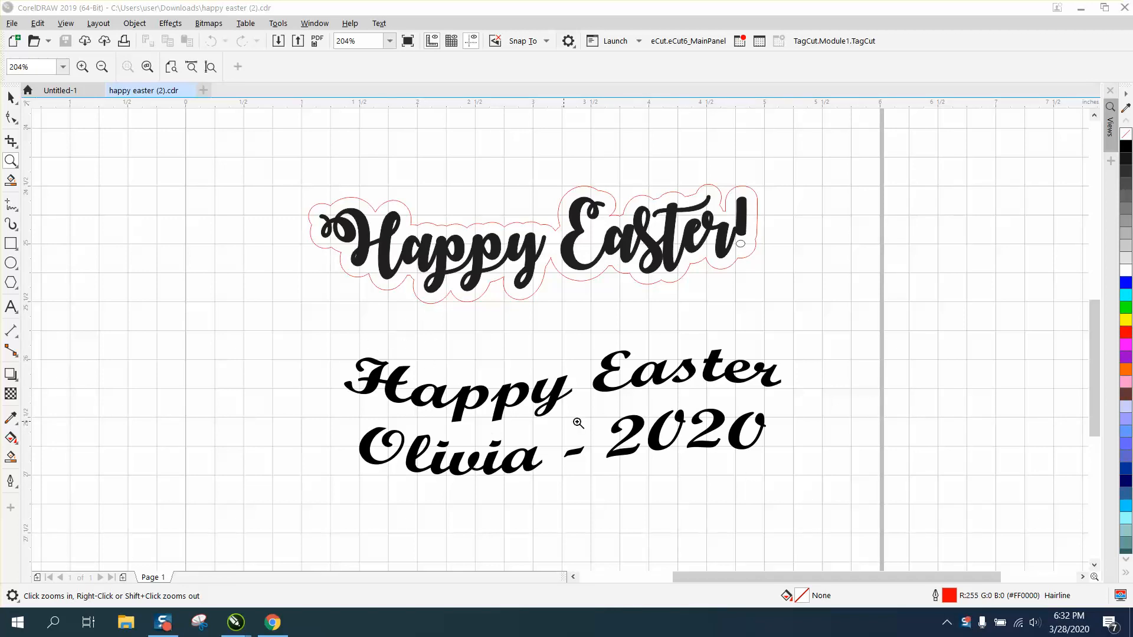
{"action": "mouse_move", "coordinate": [683, 448]}
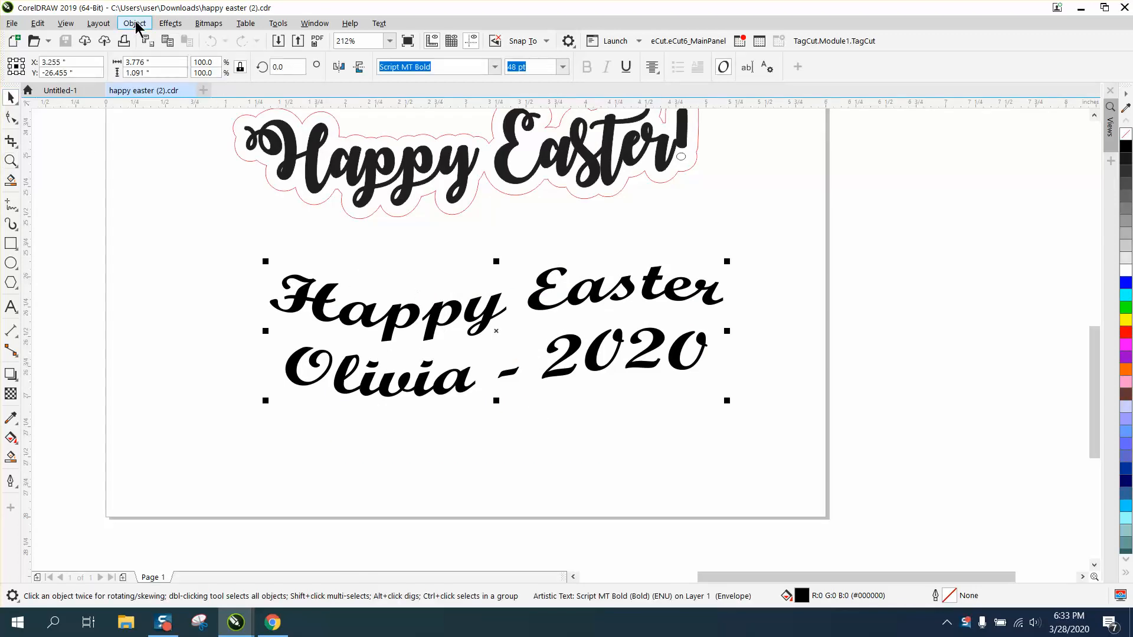
Select the 'Happy Easter Olivia - 2020' text and ungroup it.
{"action": "left_click", "coordinate": [133, 22]}
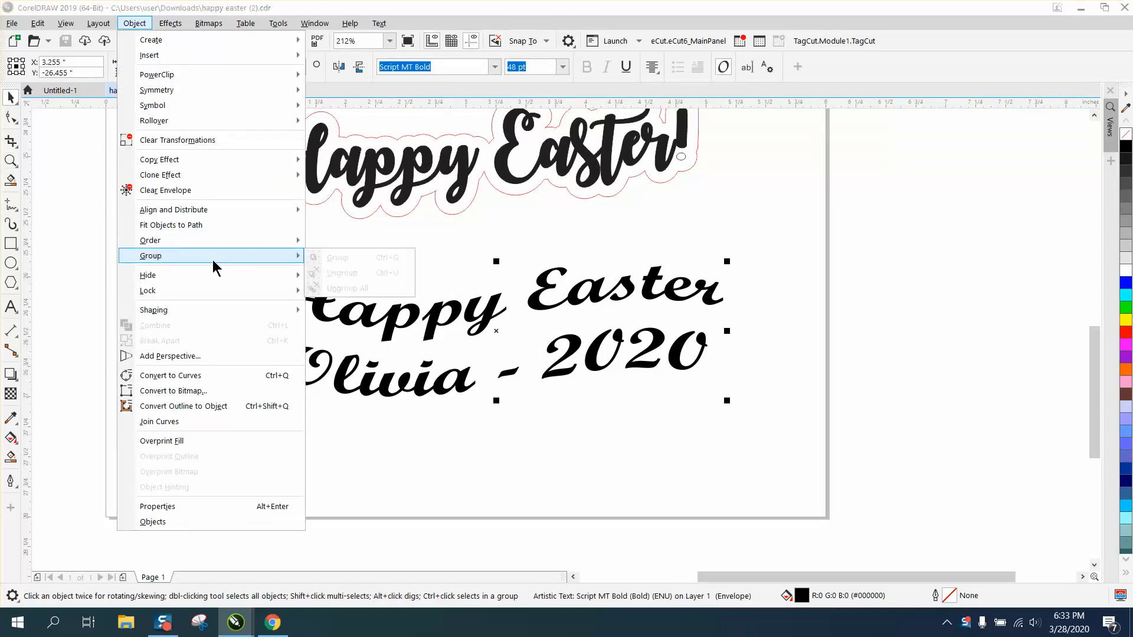
{"action": "left_click", "coordinate": [193, 376]}
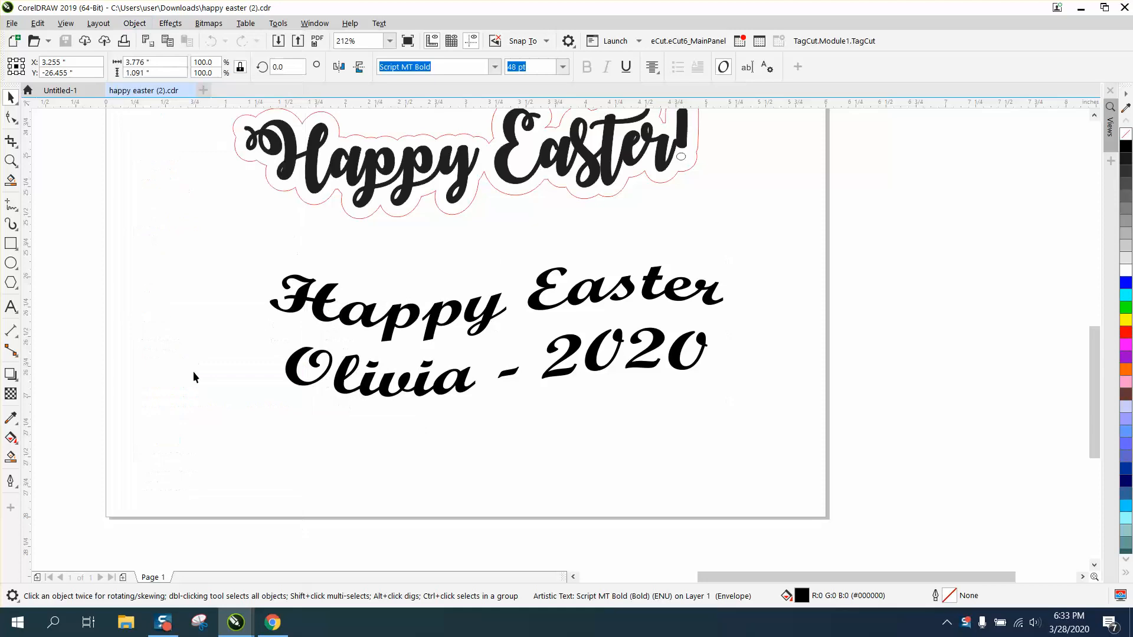
{"action": "left_click", "coordinate": [361, 326]}
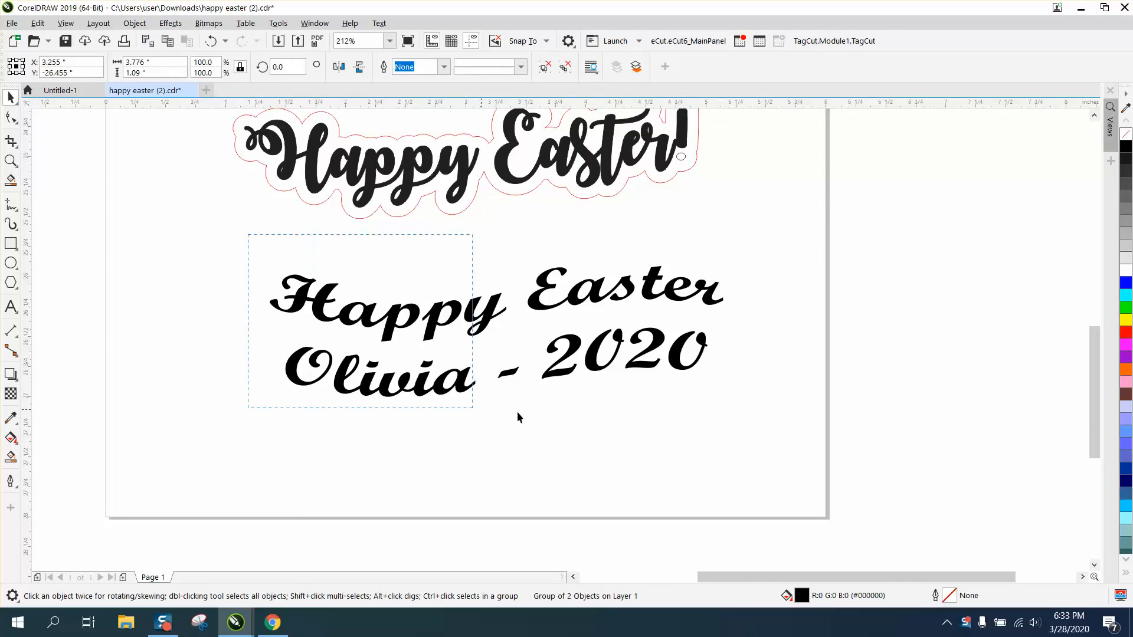
{"action": "left_click", "coordinate": [133, 22]}
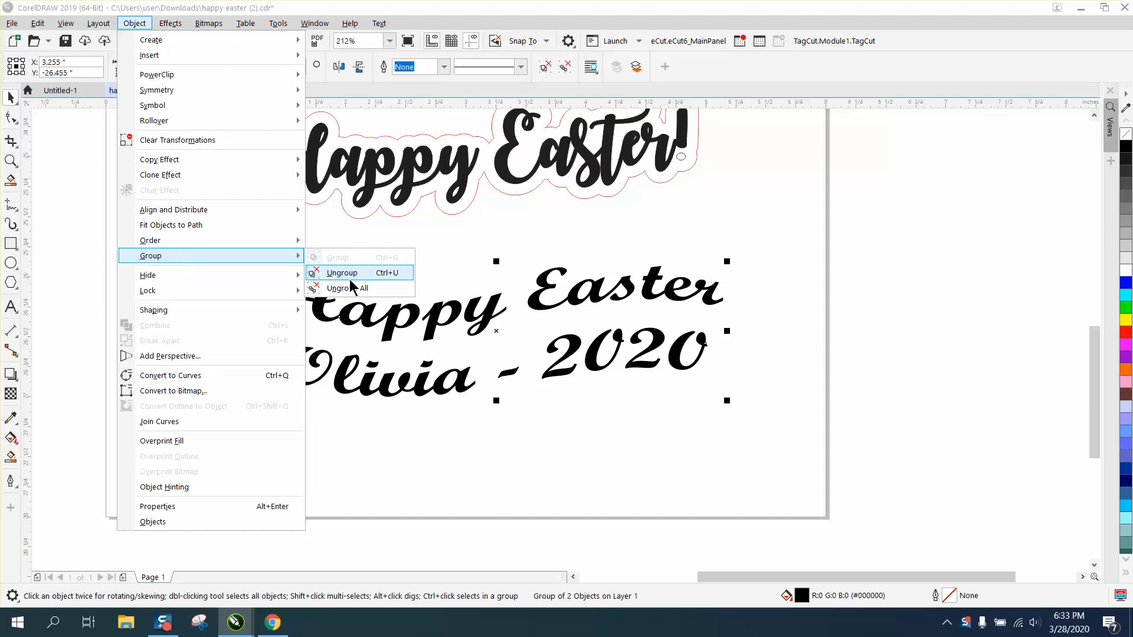
{"action": "left_click", "coordinate": [342, 273]}
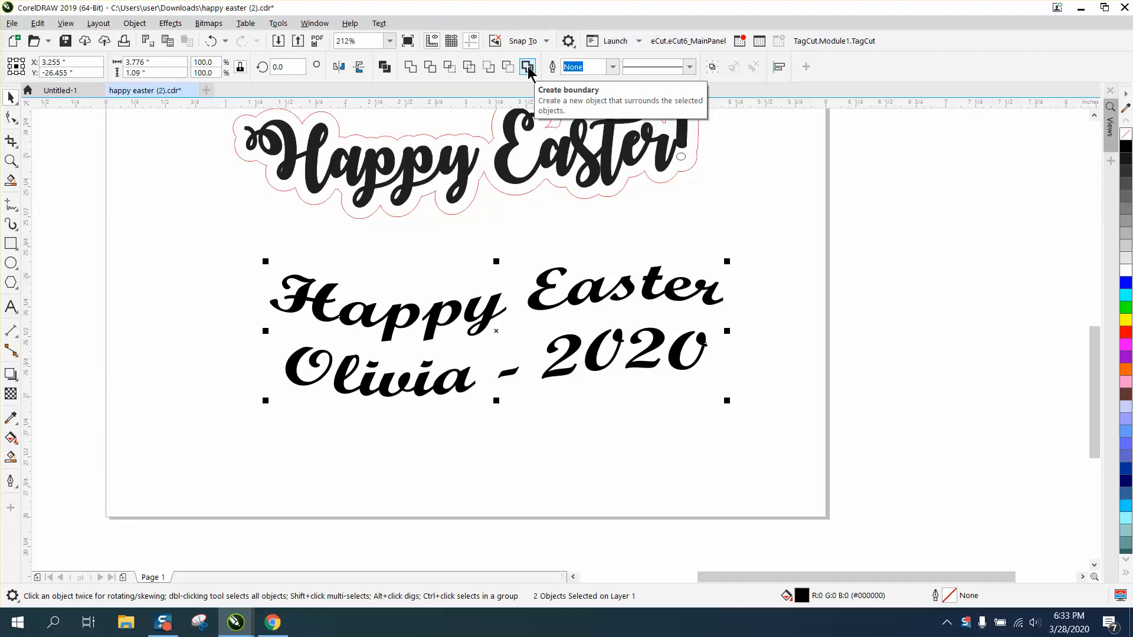
Create a red hairline boundary outline copy of the lettering beside the original.
{"action": "left_click", "coordinate": [528, 66]}
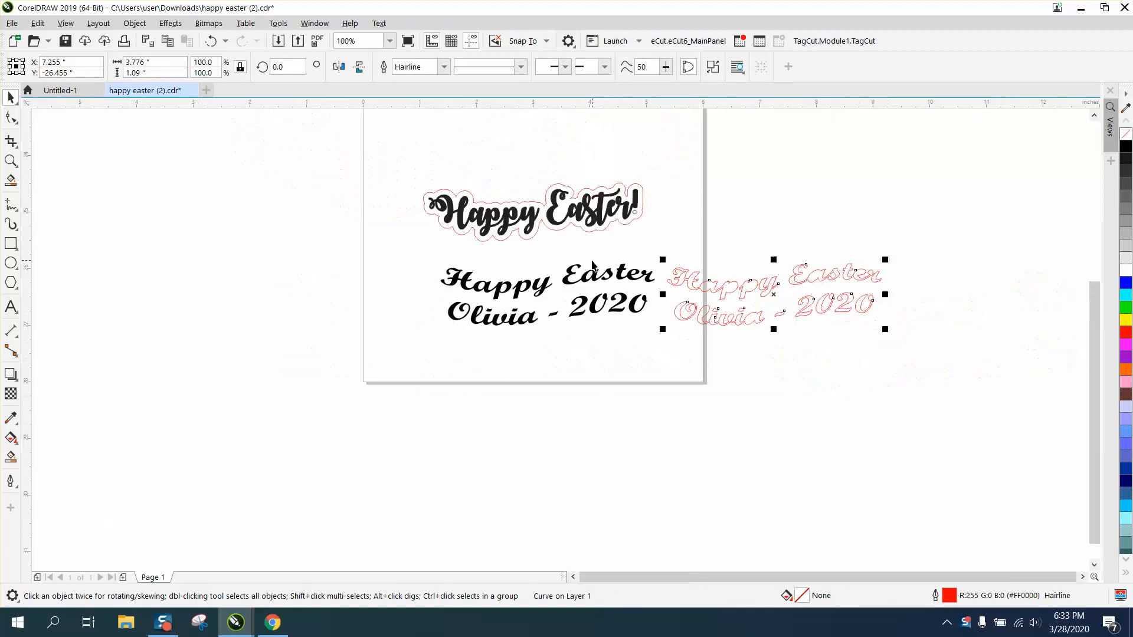
{"action": "mouse_move", "coordinate": [732, 373]}
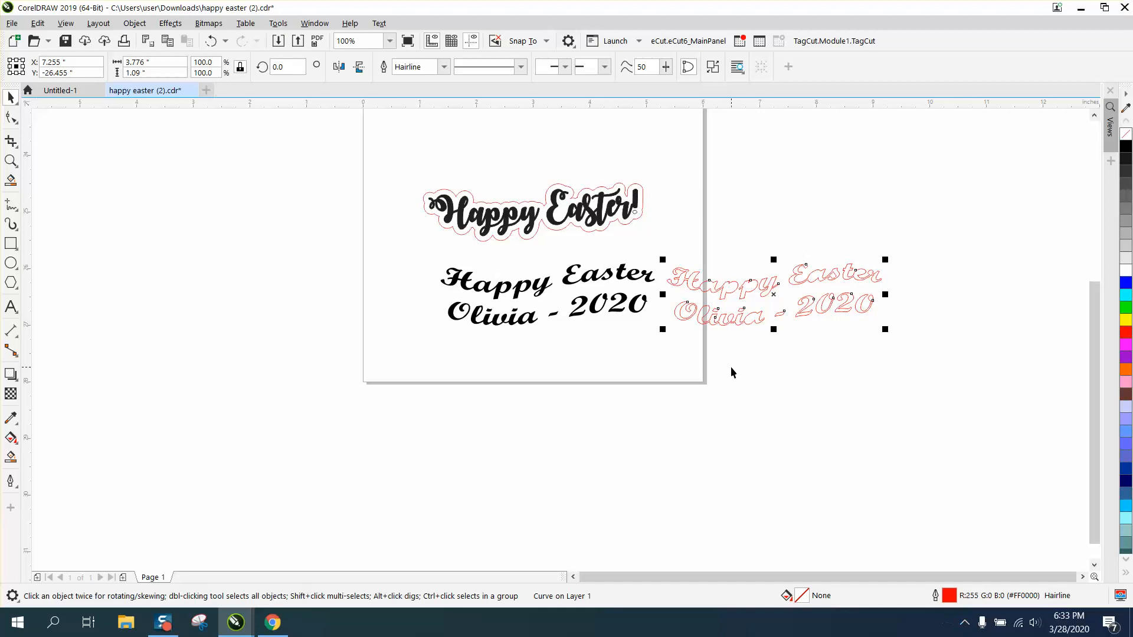
{"action": "mouse_move", "coordinate": [820, 282]}
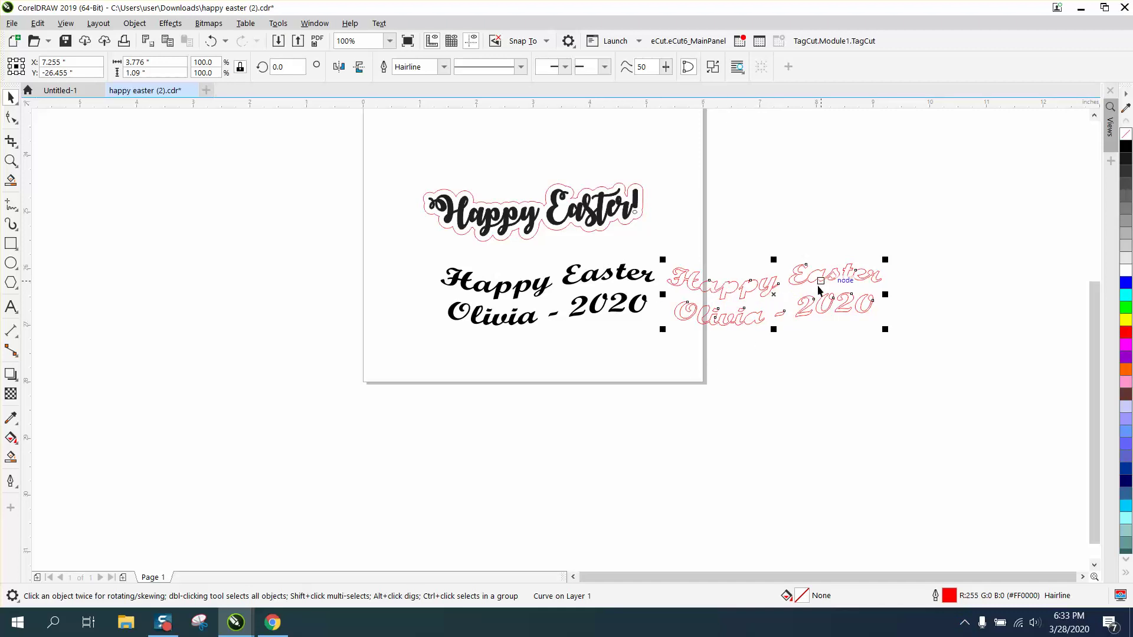
{"action": "left_click", "coordinate": [12, 160]}
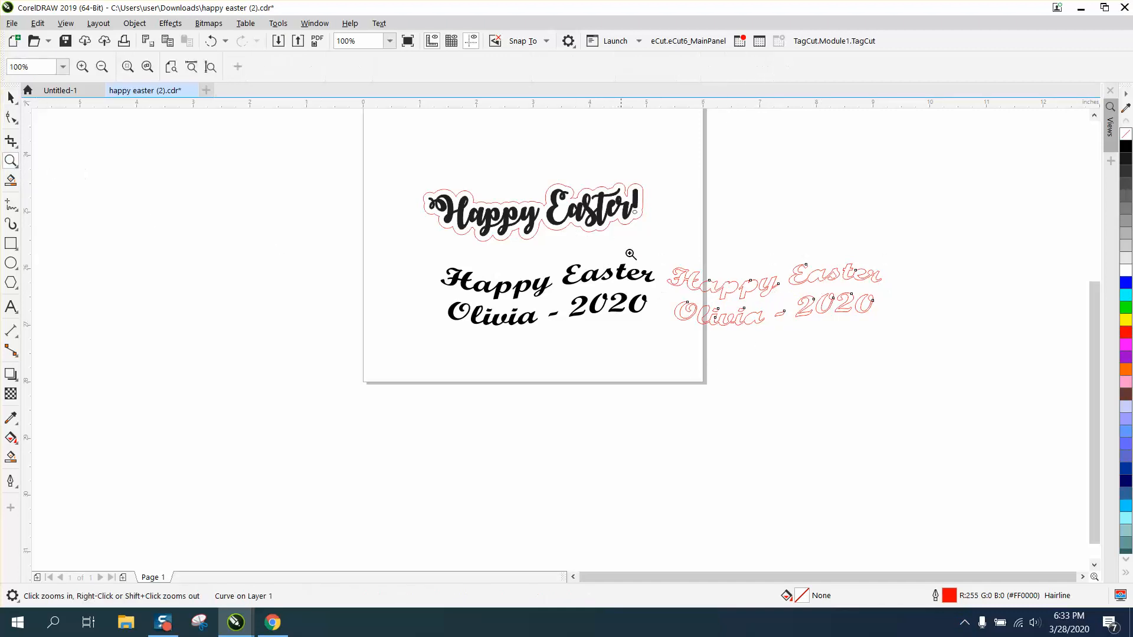
Apply a single outside contour with 0.1 inch offset around the red outlined lettering.
{"action": "left_click", "coordinate": [630, 253]}
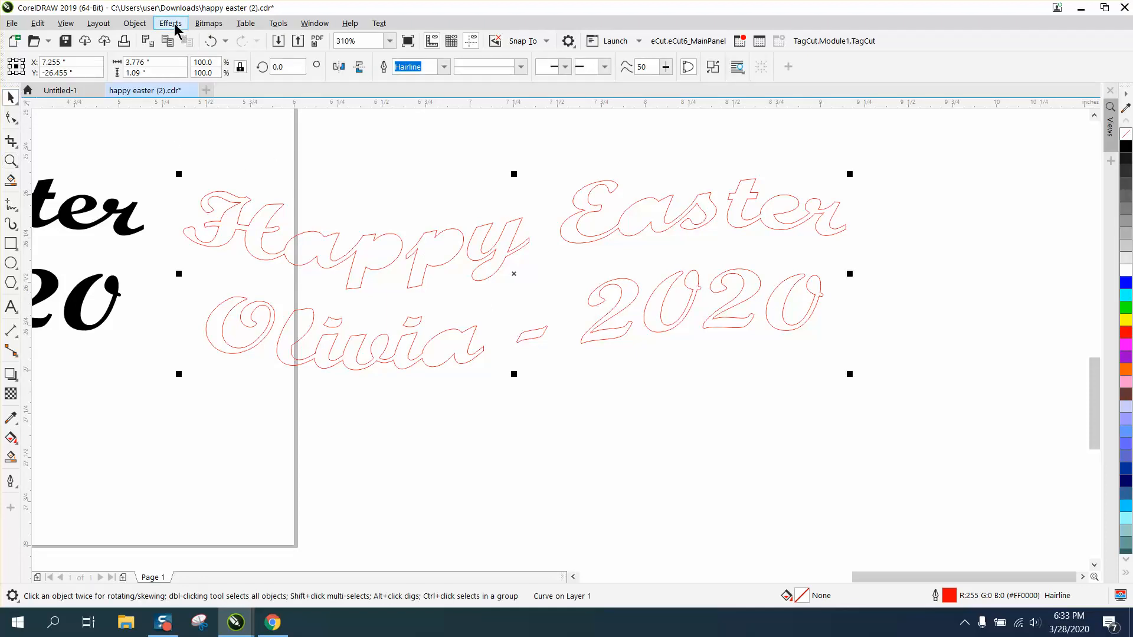
{"action": "left_click", "coordinate": [170, 24]}
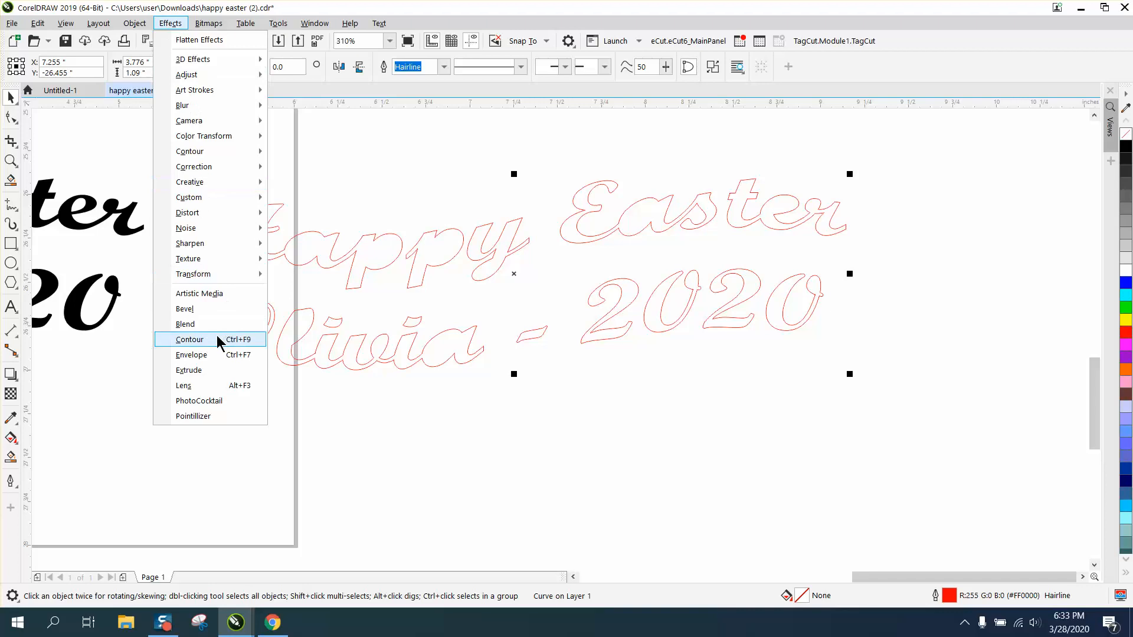
{"action": "left_click", "coordinate": [190, 339]}
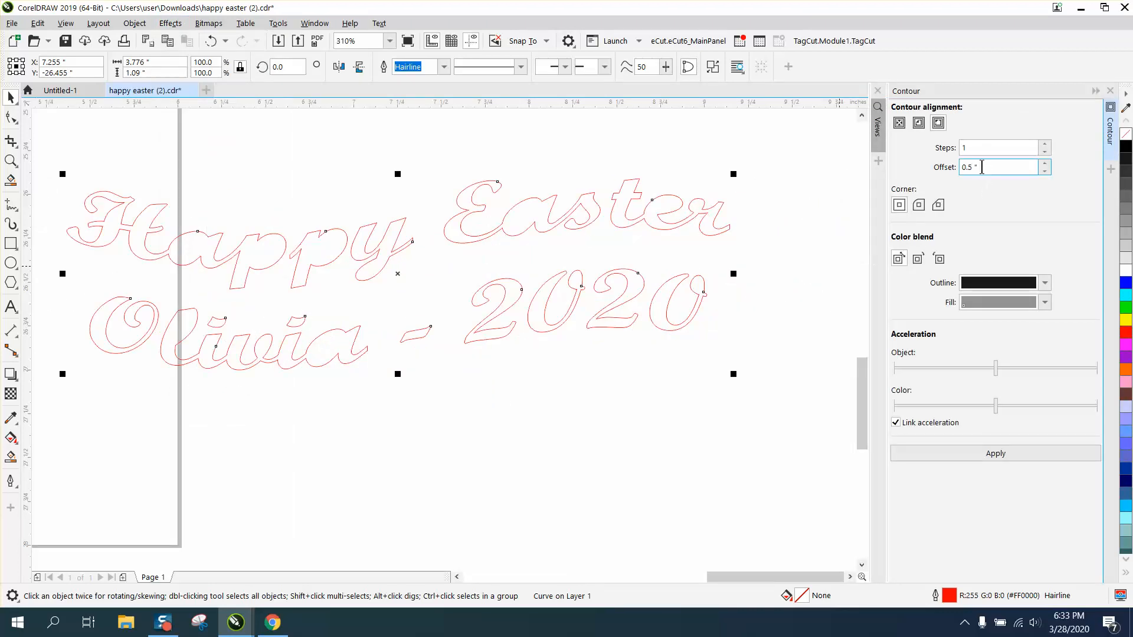
{"action": "triple_click", "coordinate": [999, 166]}
{"action": "type", "text": ".1"}
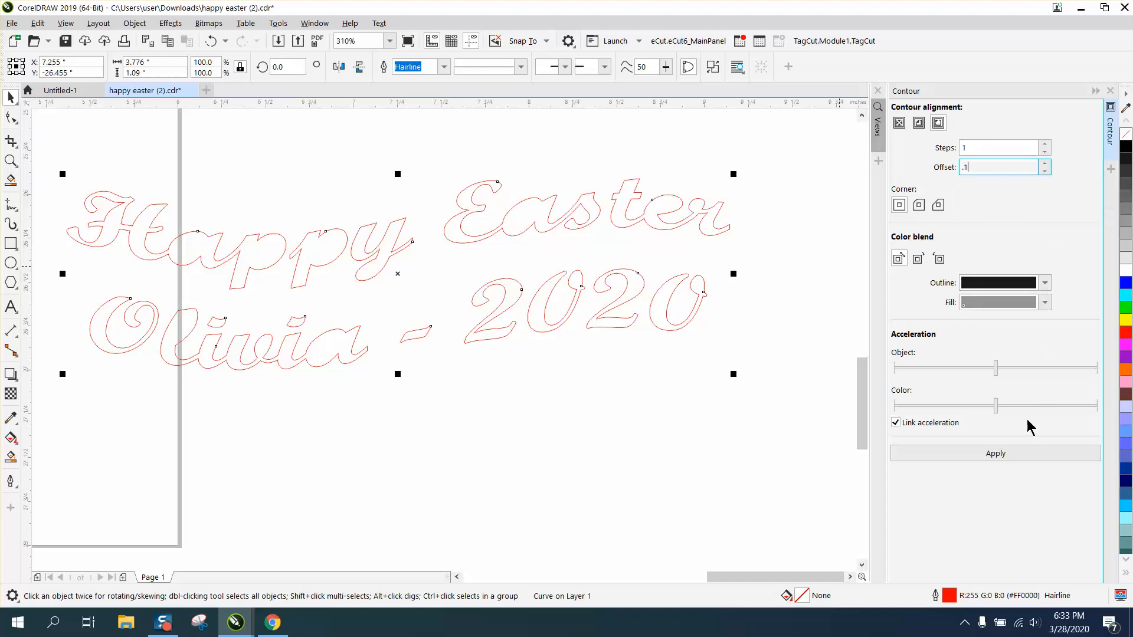
{"action": "left_click", "coordinate": [994, 453]}
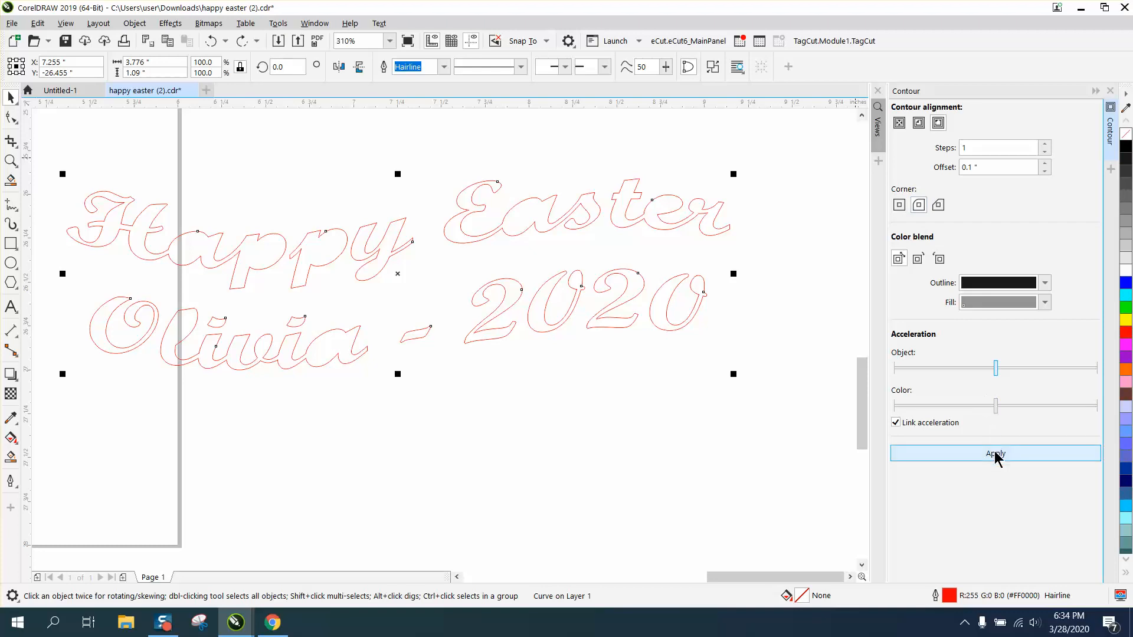
{"action": "left_click", "coordinate": [994, 453]}
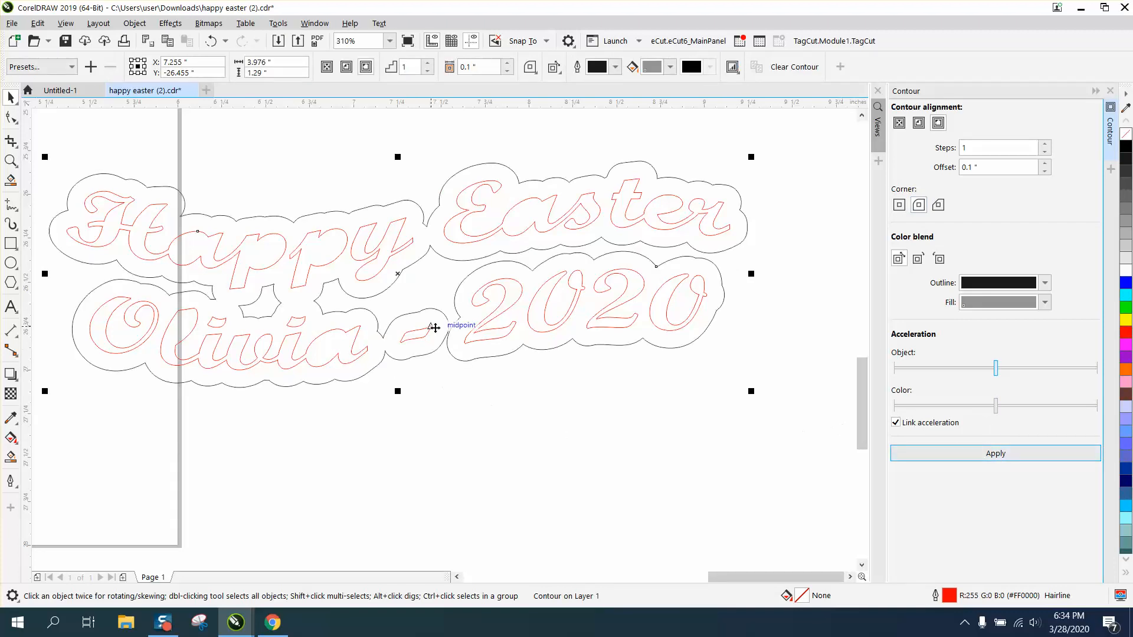
{"action": "mouse_move", "coordinate": [452, 330]}
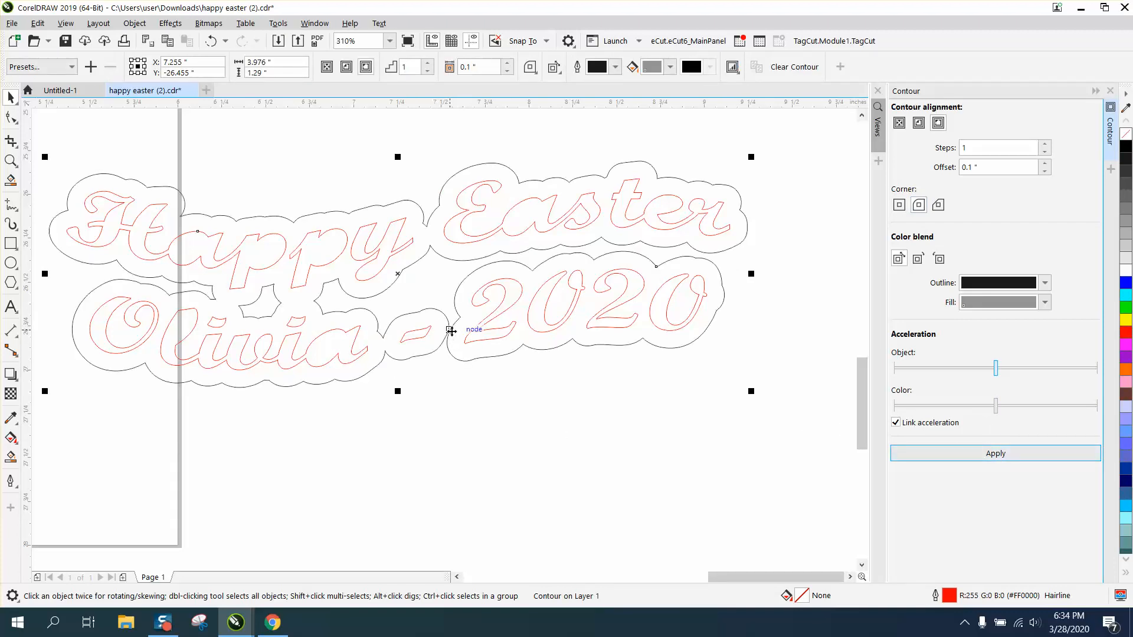
{"action": "mouse_move", "coordinate": [263, 164]}
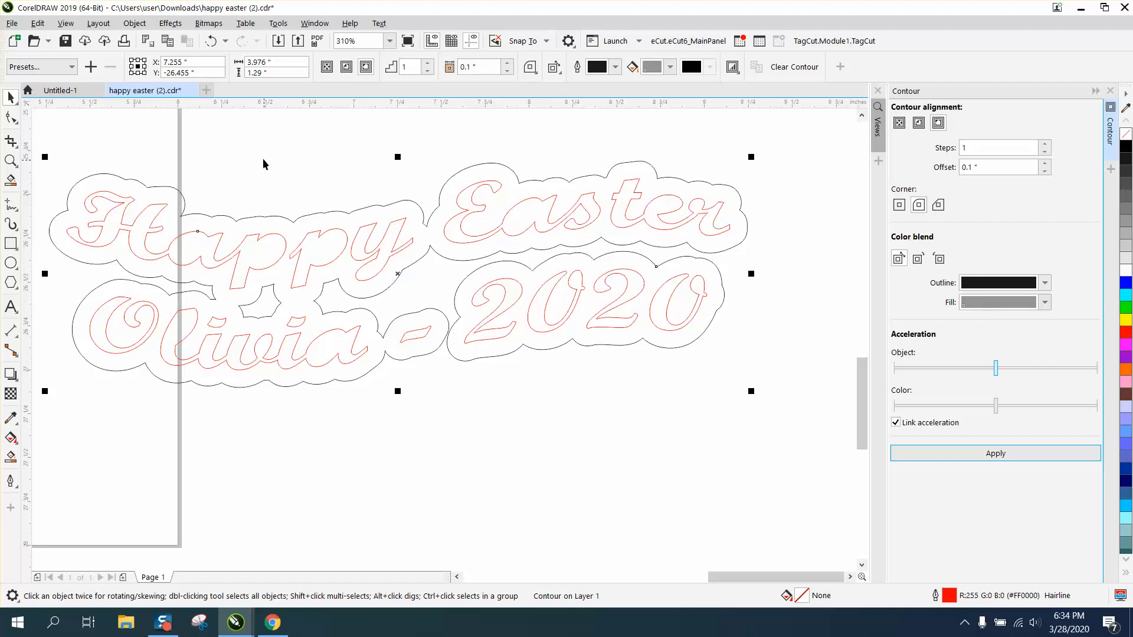
Break the contour apart into its own curve and inspect its nodes with the segment-delete tool ready.
{"action": "left_click", "coordinate": [133, 23]}
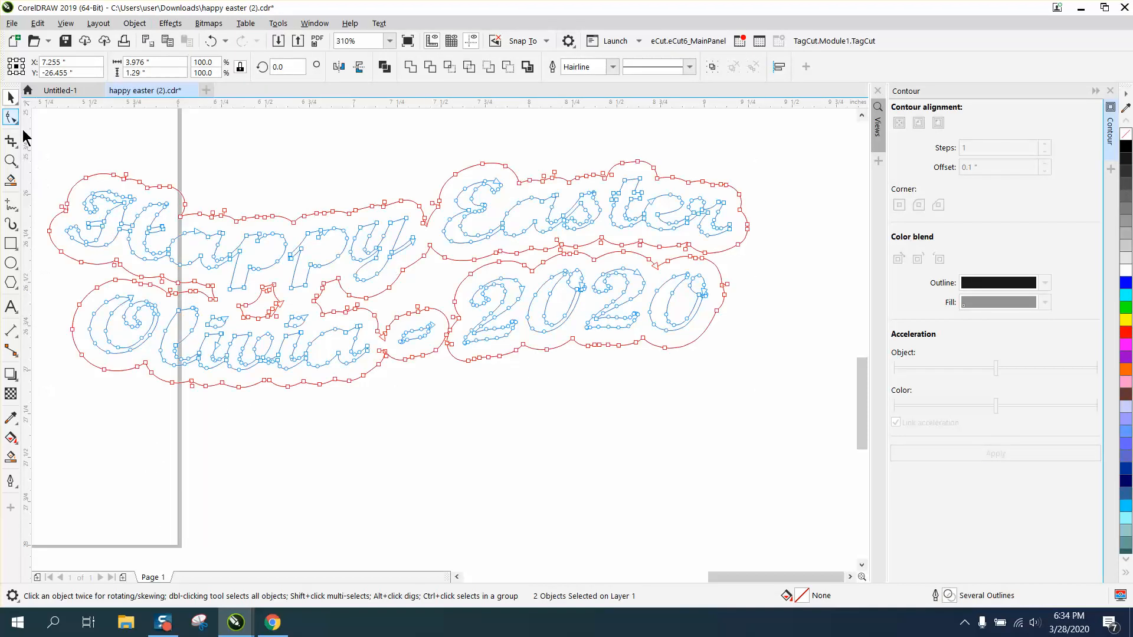
{"action": "left_click", "coordinate": [11, 161]}
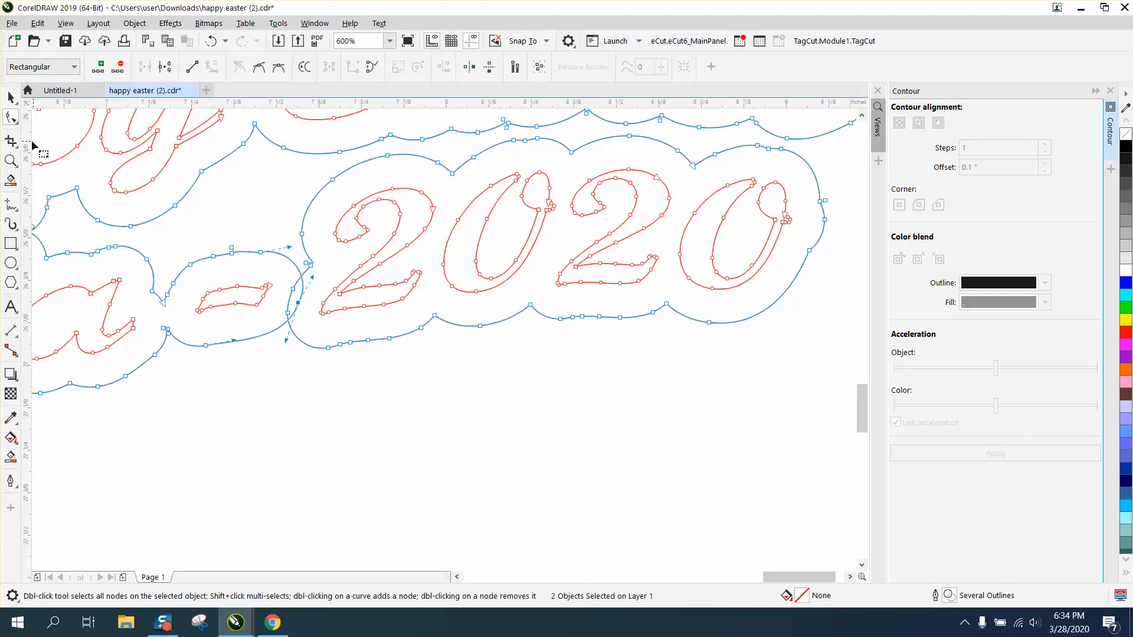
{"action": "left_click", "coordinate": [11, 142]}
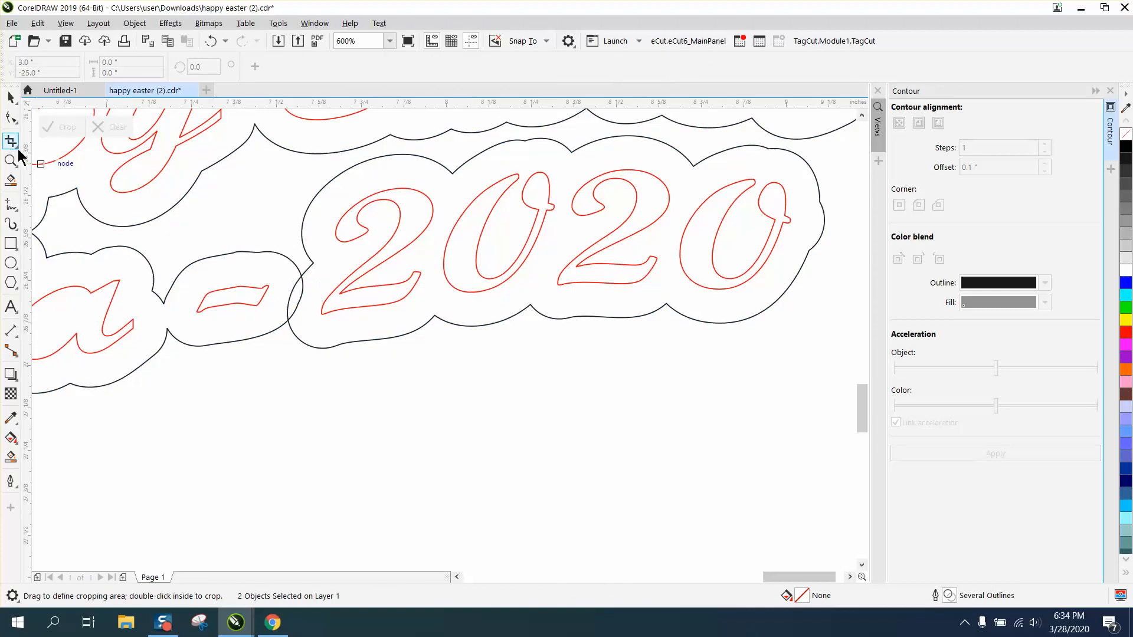
{"action": "left_click", "coordinate": [12, 140]}
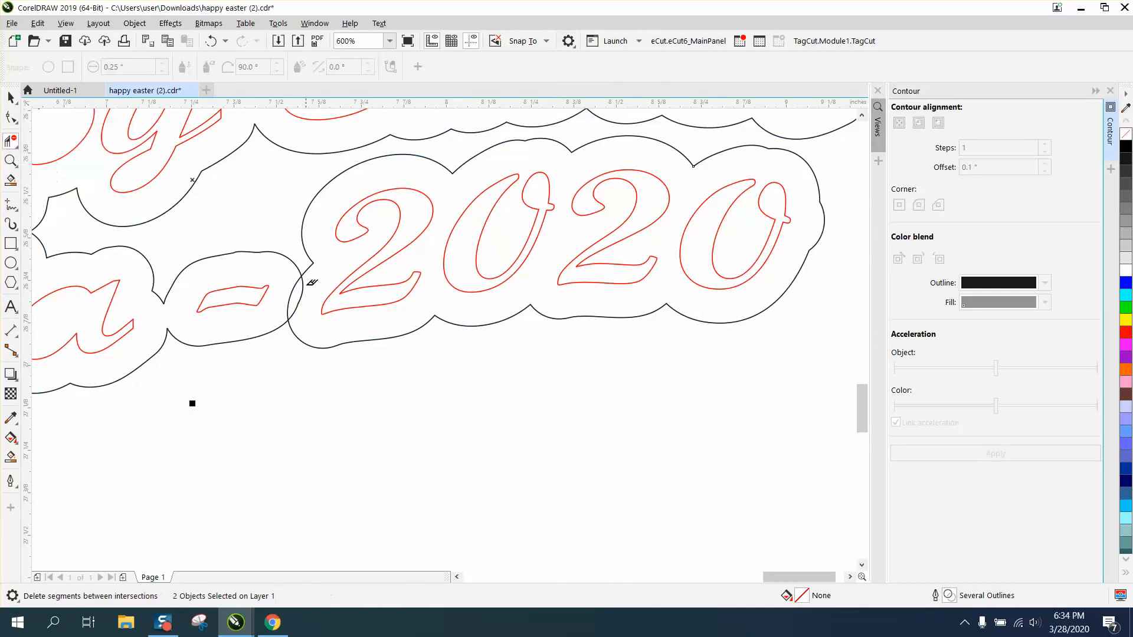
{"action": "mouse_move", "coordinate": [296, 283]}
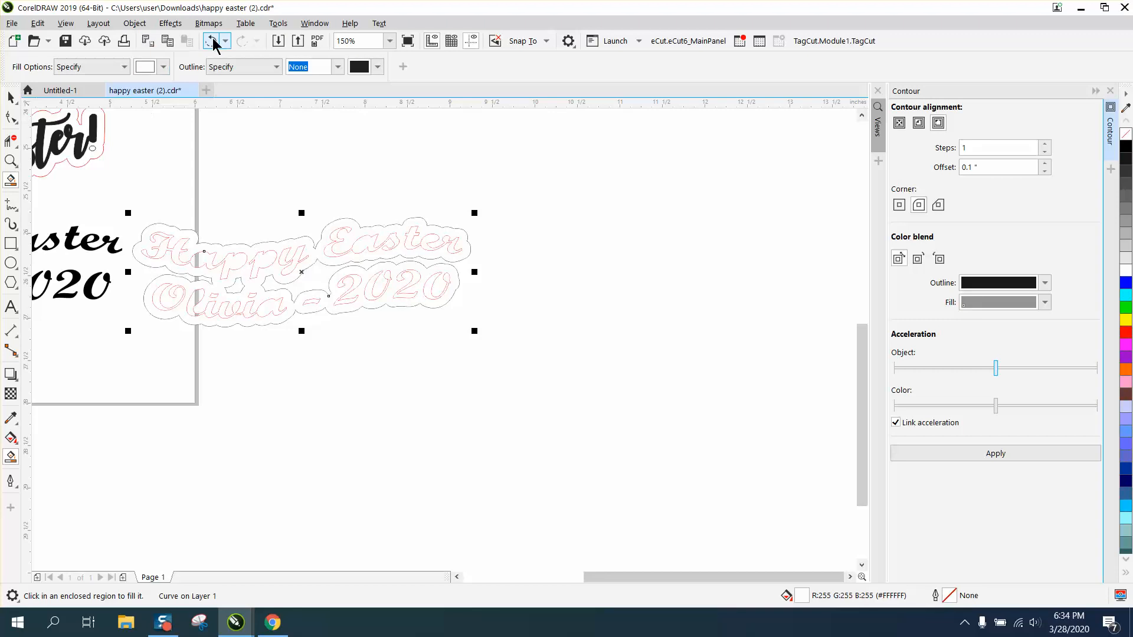
Smart-fill the enclosed contour region with black to make it a separate curve.
{"action": "left_click", "coordinate": [162, 66]}
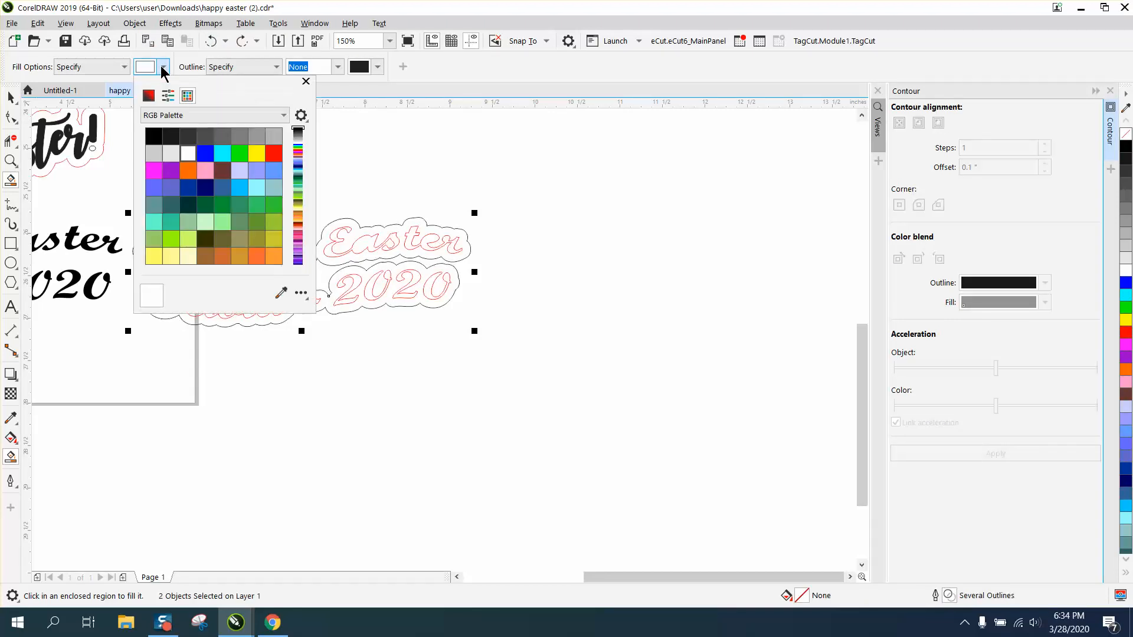
{"action": "left_click", "coordinate": [153, 135]}
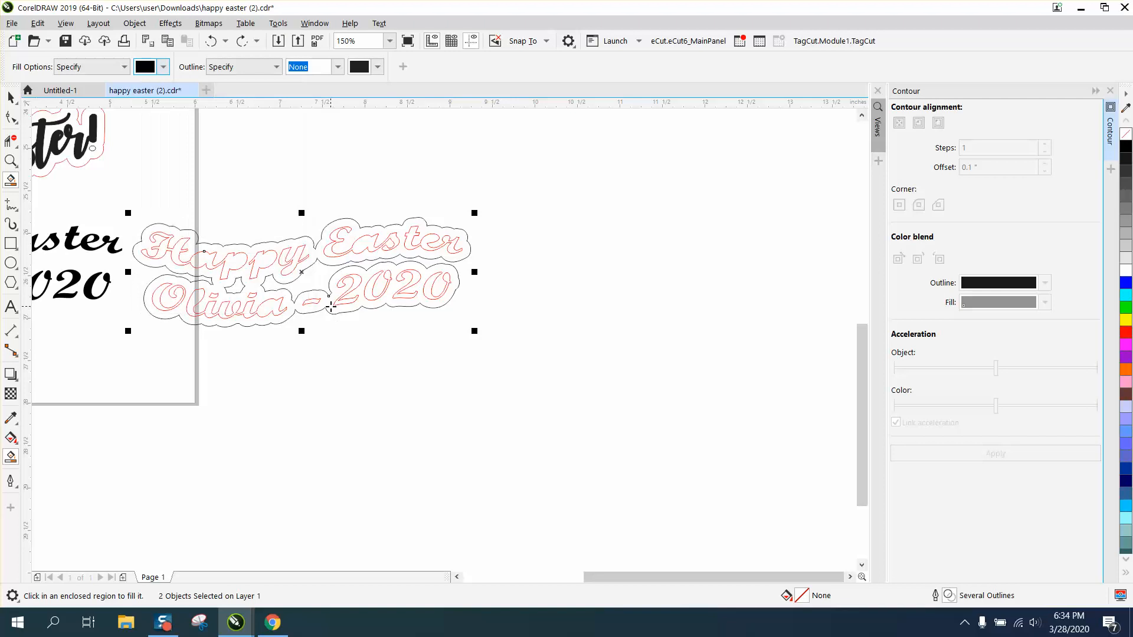
{"action": "left_click", "coordinate": [993, 454]}
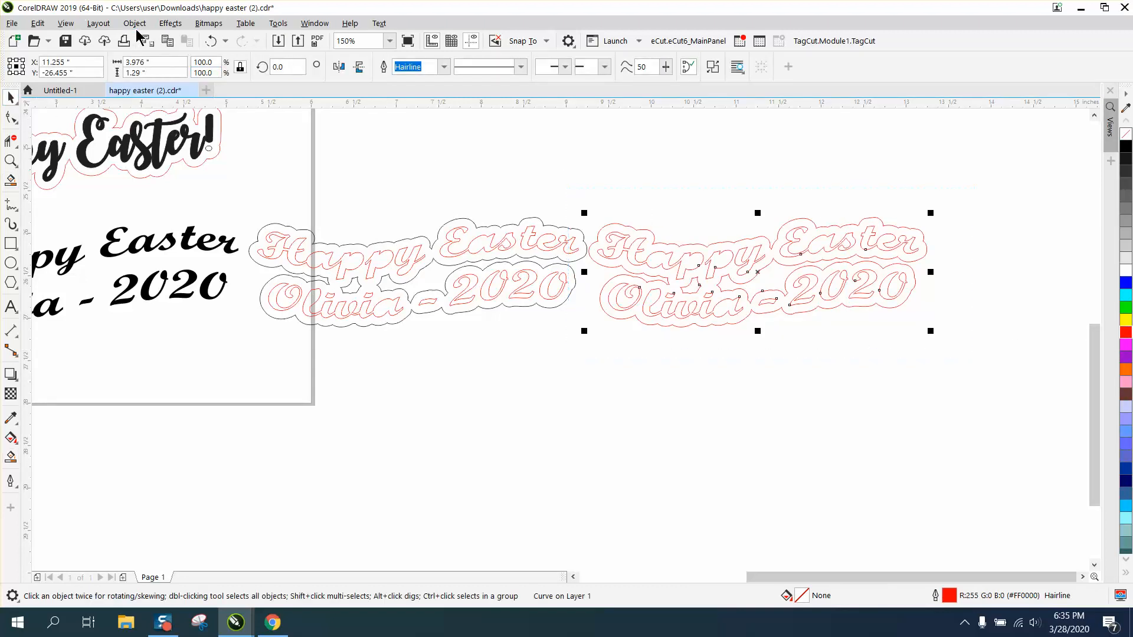
{"action": "left_click", "coordinate": [134, 22]}
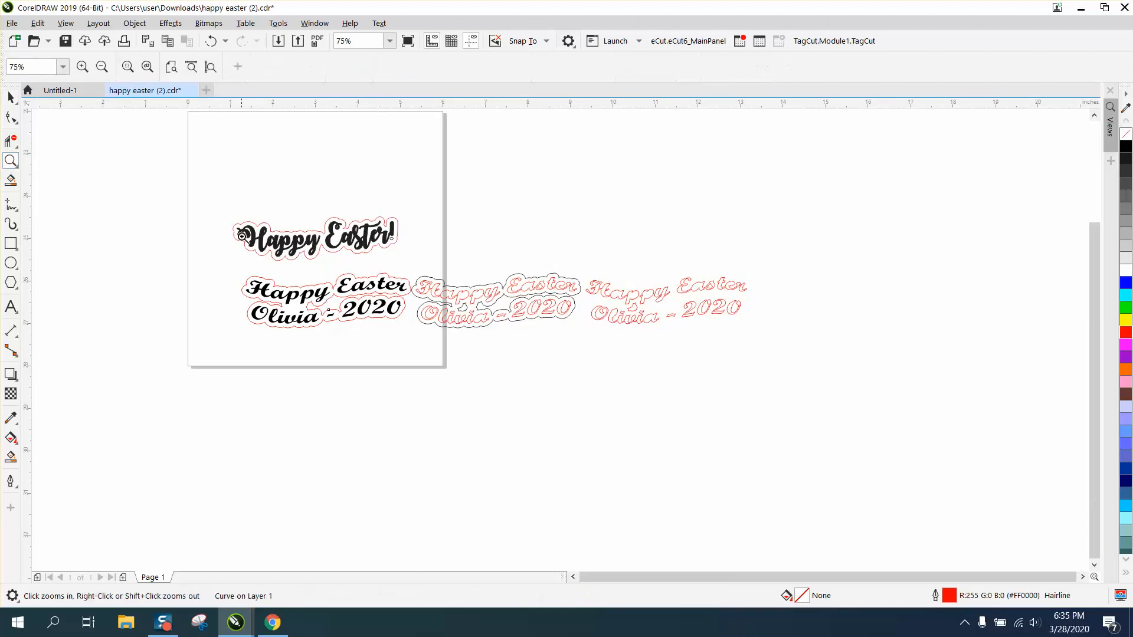
Zoom in on the contoured text and expose the contour curve's nodes for editing.
{"action": "left_click", "coordinate": [622, 276]}
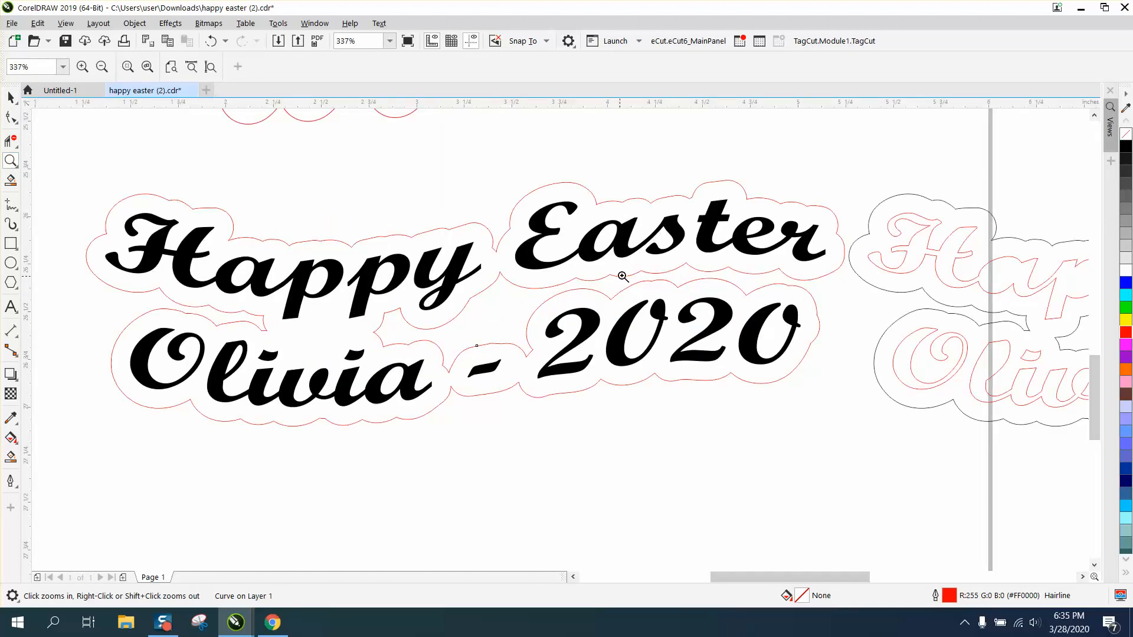
{"action": "mouse_move", "coordinate": [657, 278]}
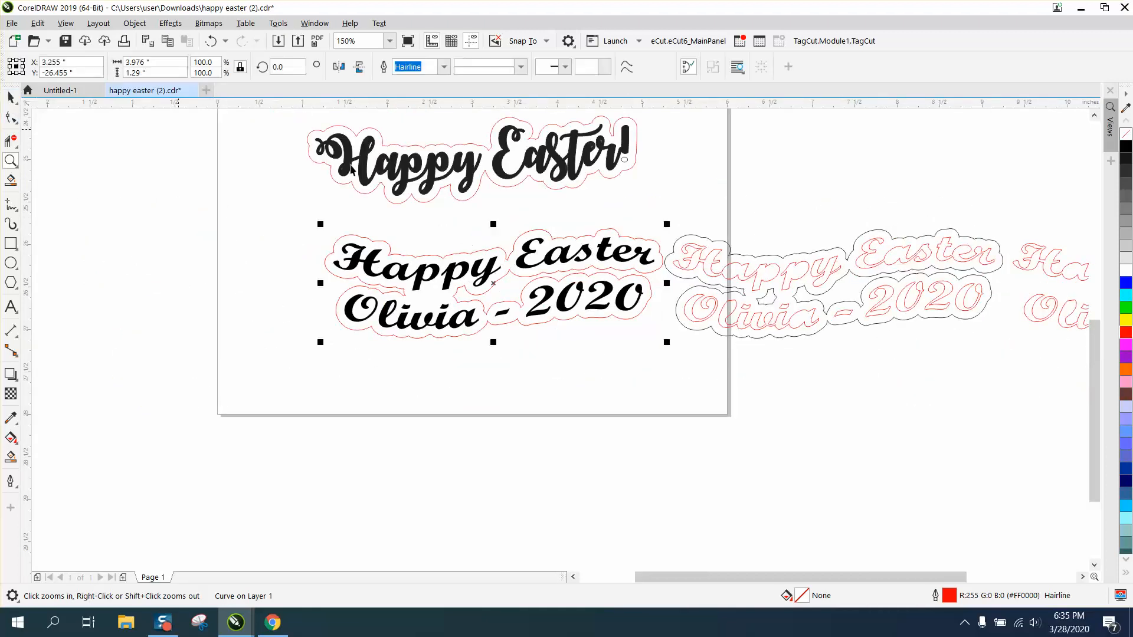
{"action": "left_click", "coordinate": [831, 282]}
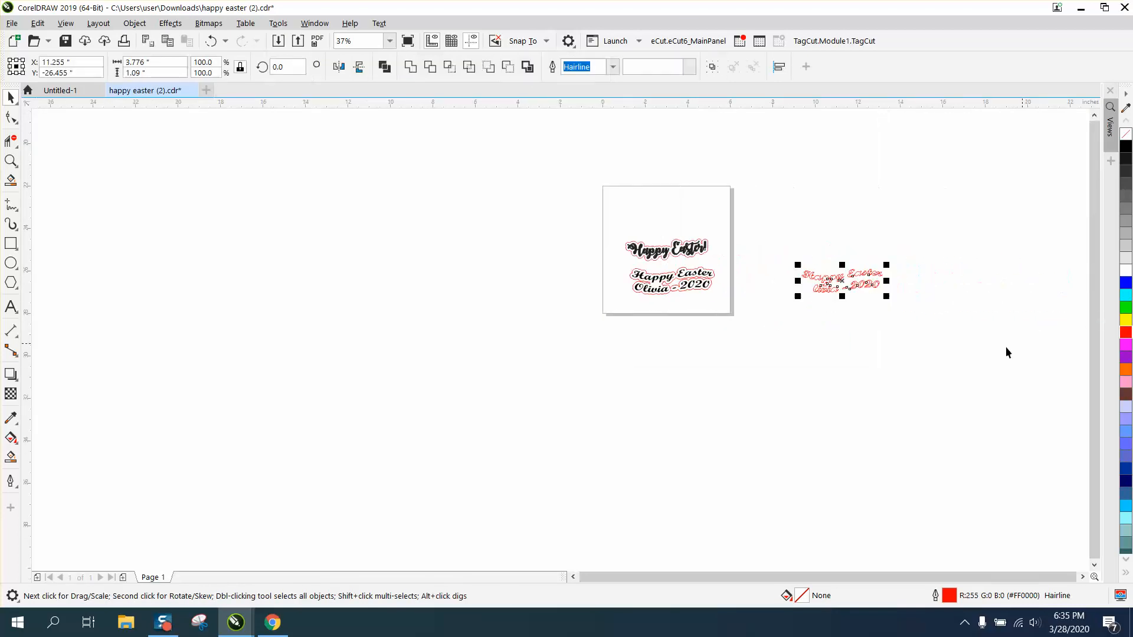
{"action": "left_click", "coordinate": [11, 160]}
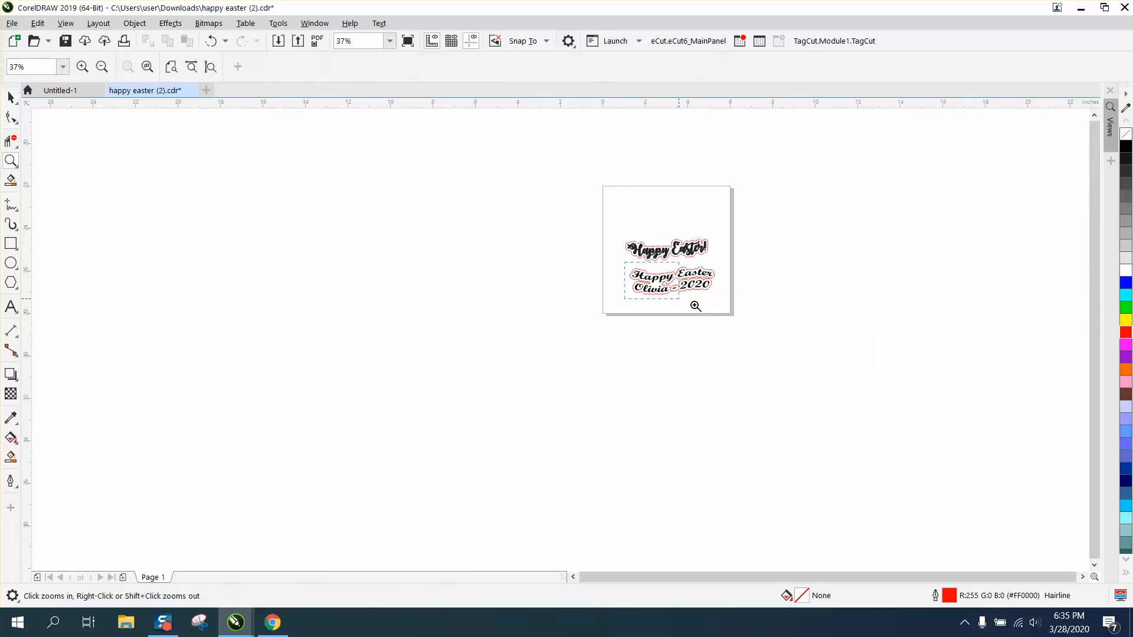
{"action": "left_click", "coordinate": [695, 305]}
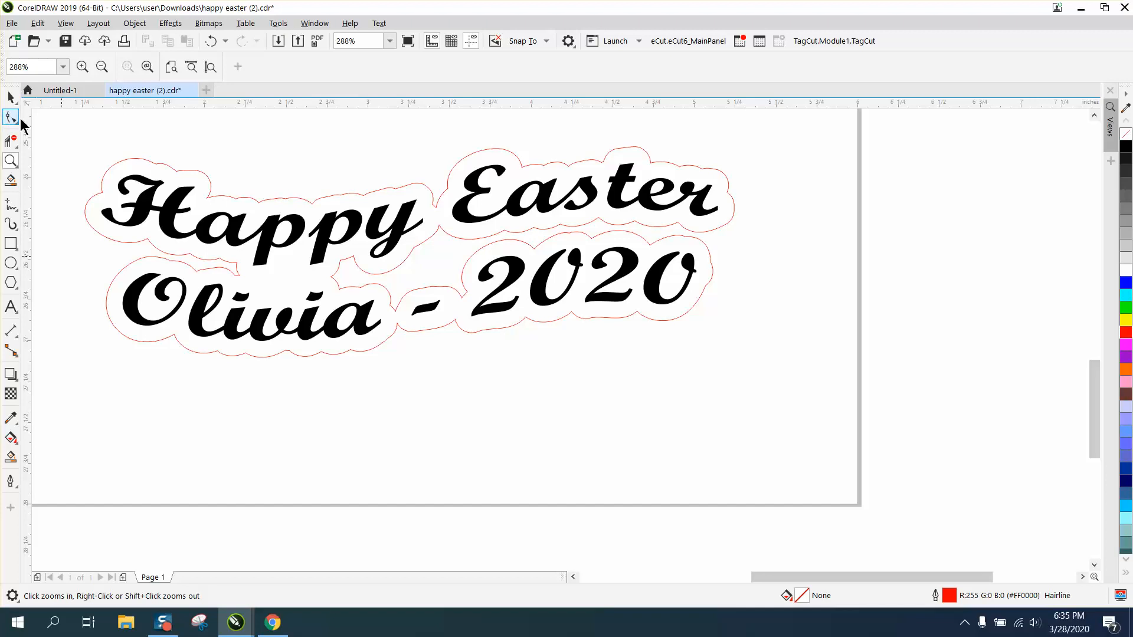
{"action": "left_click", "coordinate": [11, 116]}
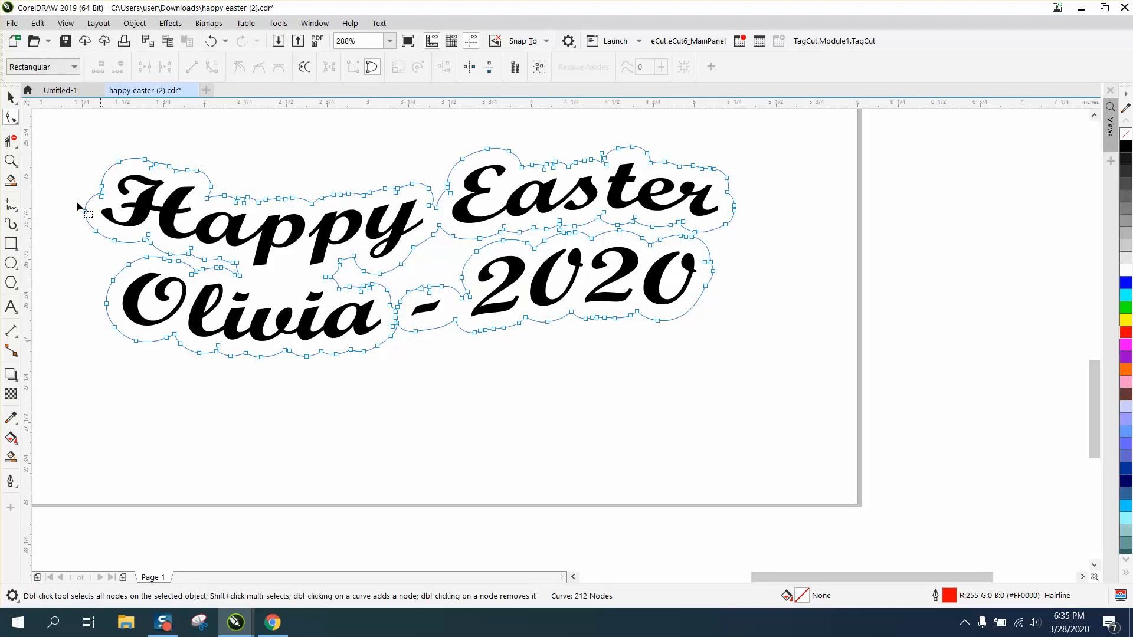
{"action": "mouse_move", "coordinate": [12, 160]}
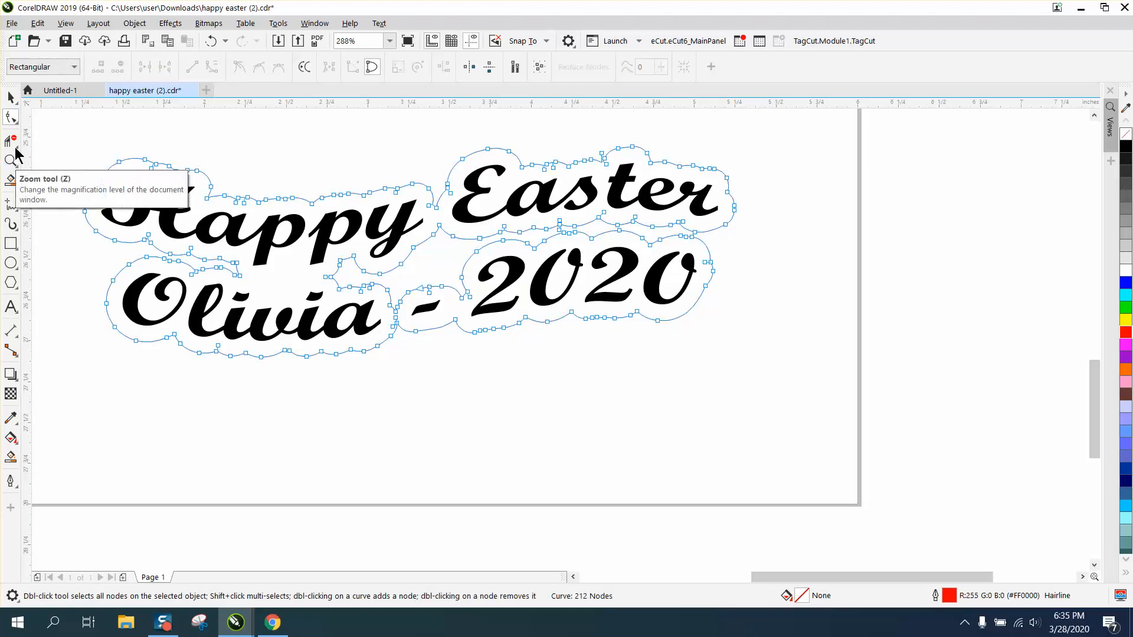
{"action": "left_click", "coordinate": [11, 98]}
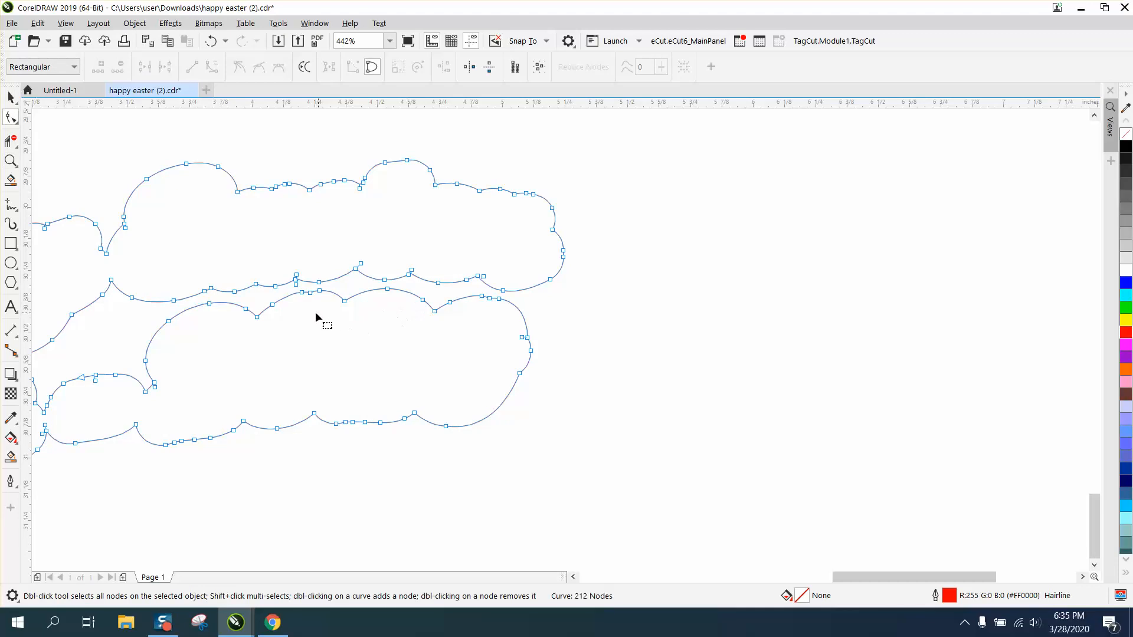
{"action": "mouse_move", "coordinate": [83, 177]}
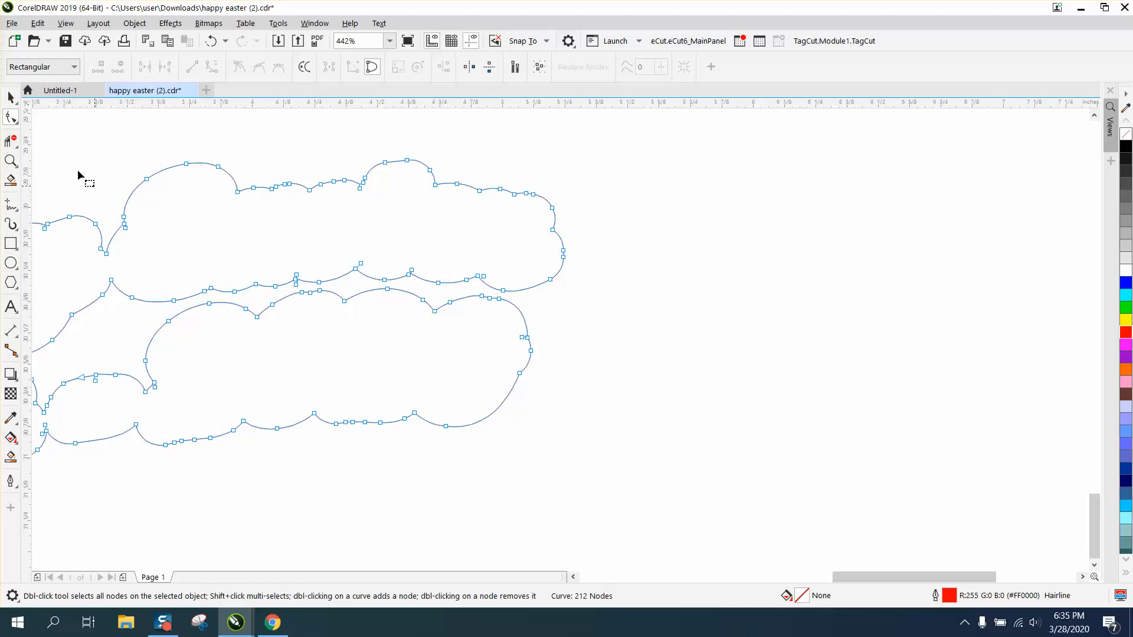
Isolate the contour curve and remove the node where its two loops cross between the text lines.
{"action": "left_click", "coordinate": [10, 98]}
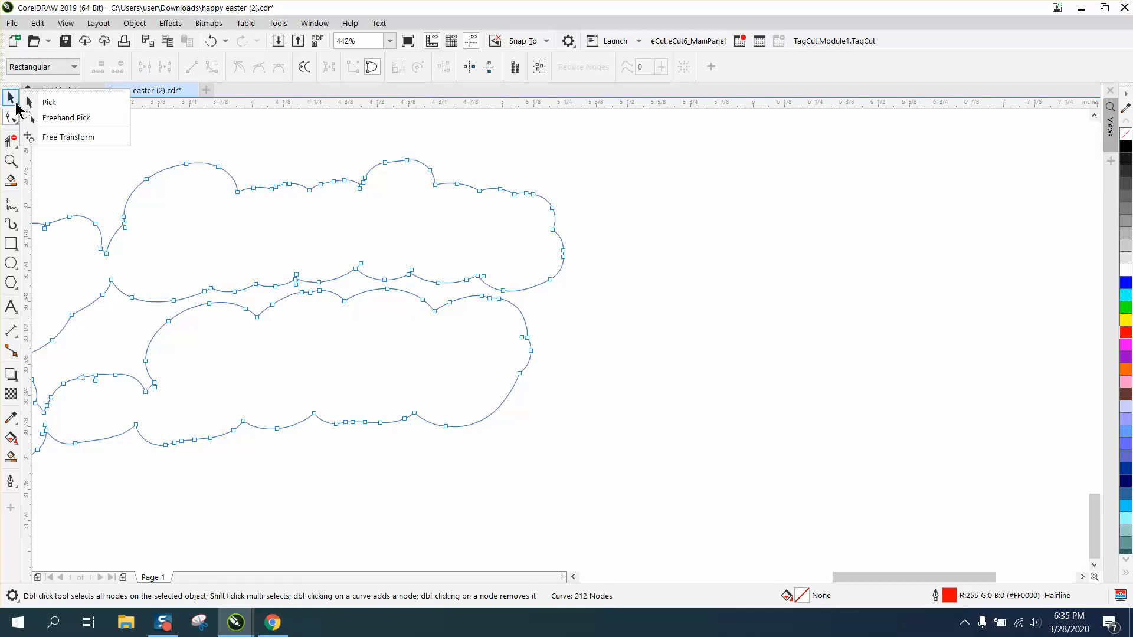
{"action": "left_click", "coordinate": [49, 101]}
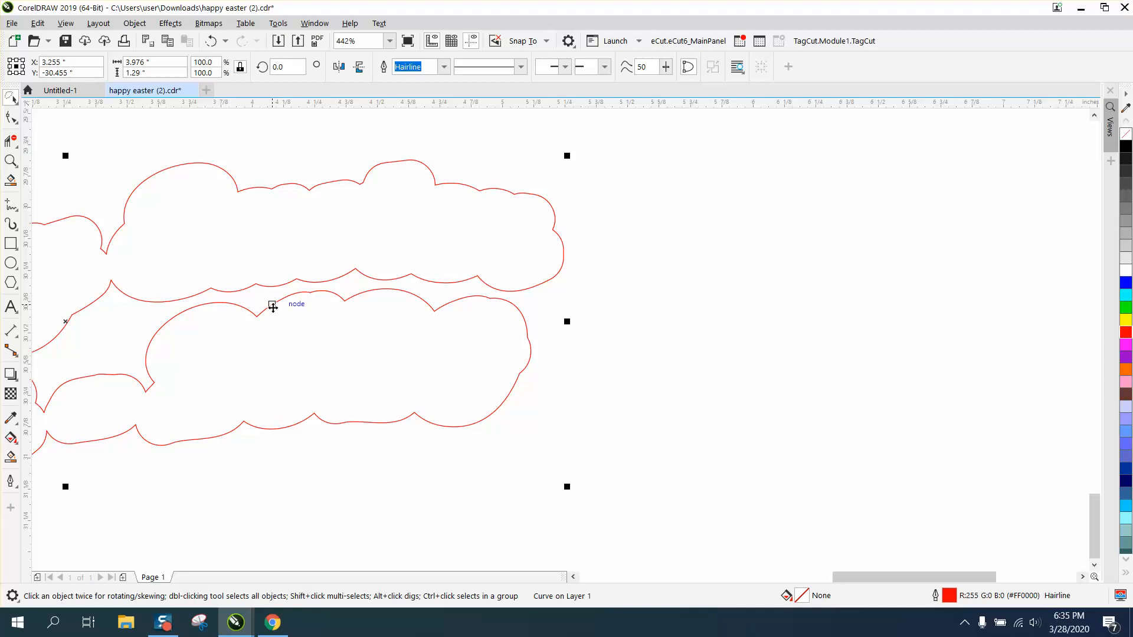
{"action": "left_click", "coordinate": [11, 117]}
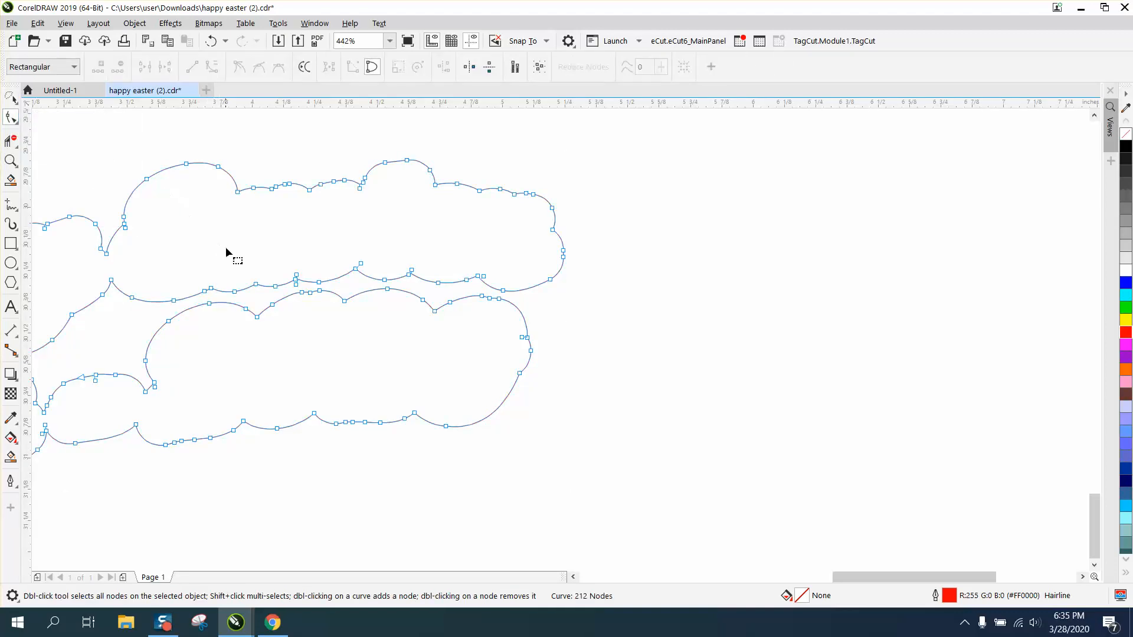
{"action": "mouse_move", "coordinate": [303, 321]}
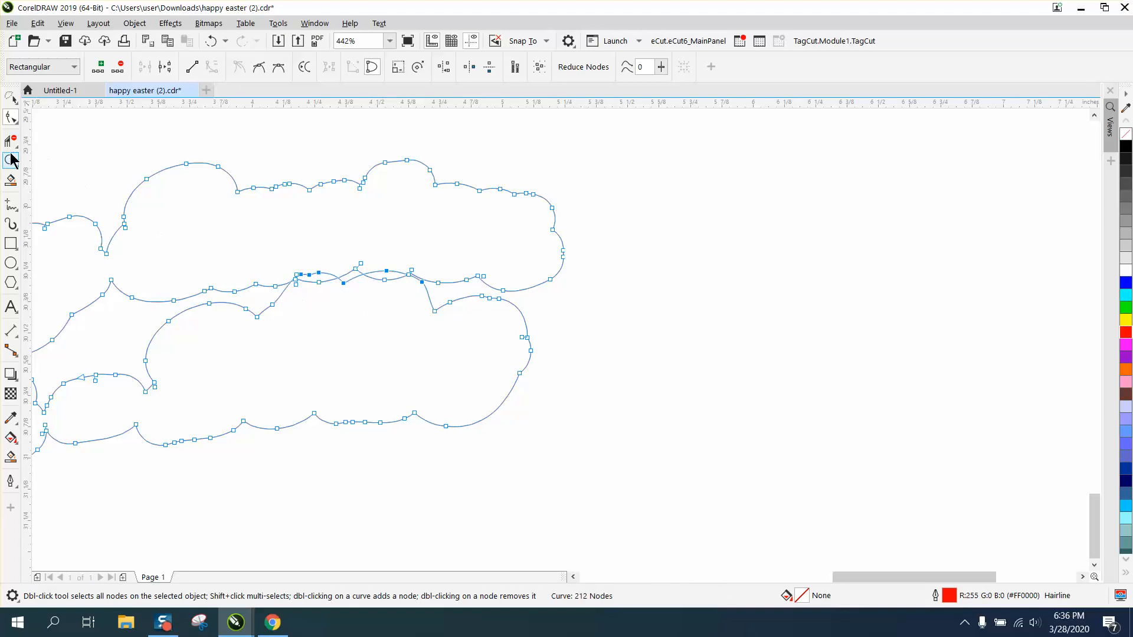
{"action": "left_click", "coordinate": [12, 160]}
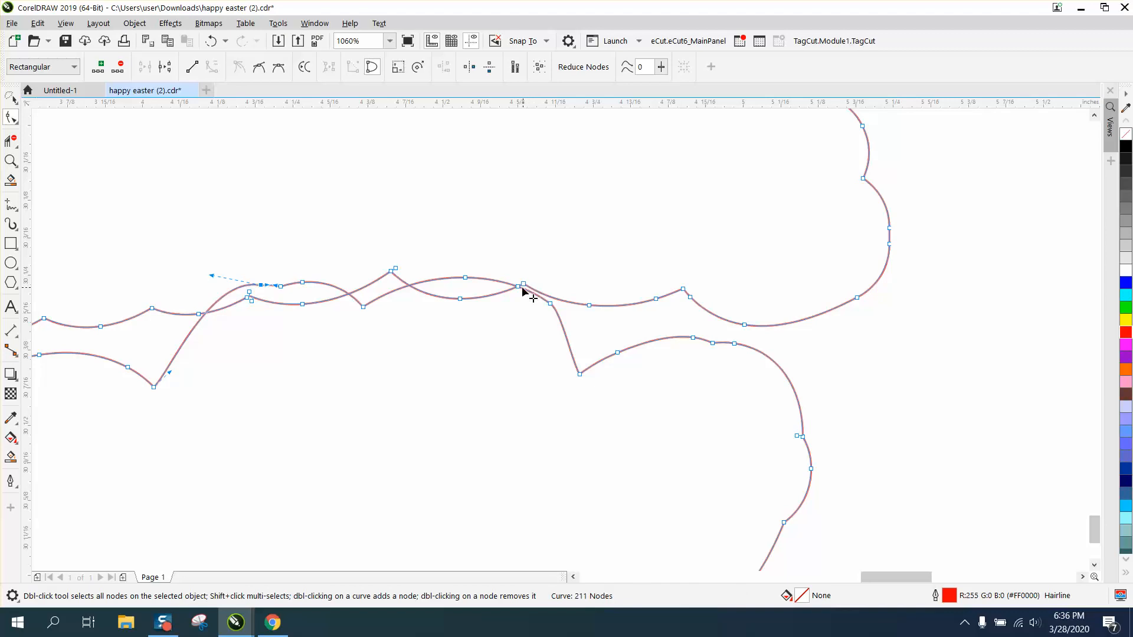
{"action": "left_click", "coordinate": [523, 284]}
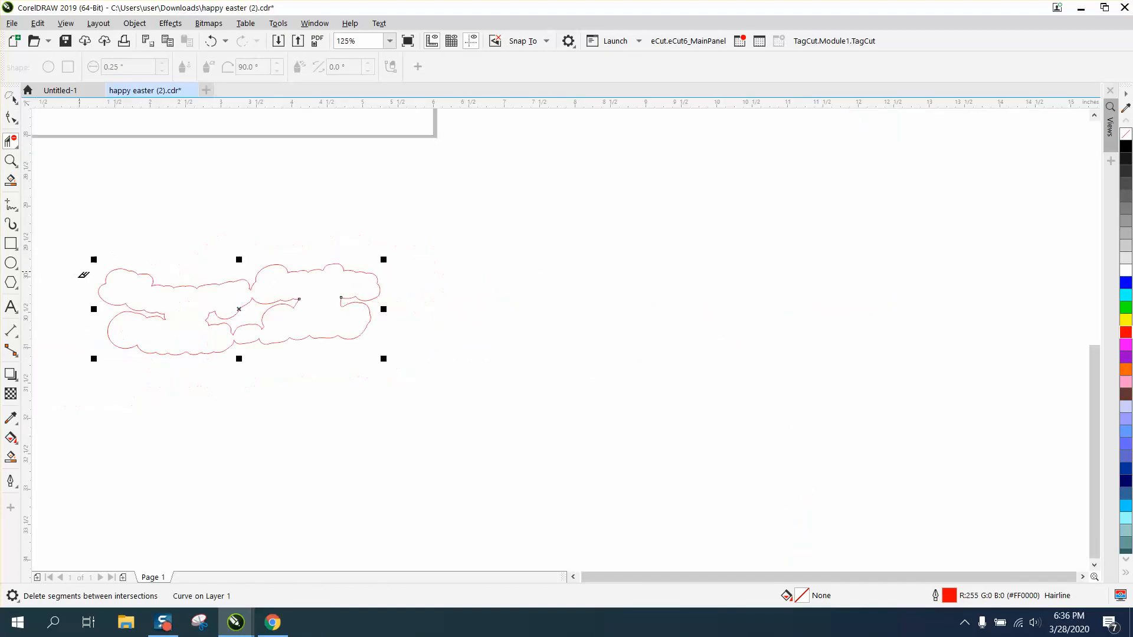
Keep a red spare copy of the contour and join the loose end nodes beside '2020'.
{"action": "left_click", "coordinate": [10, 437]}
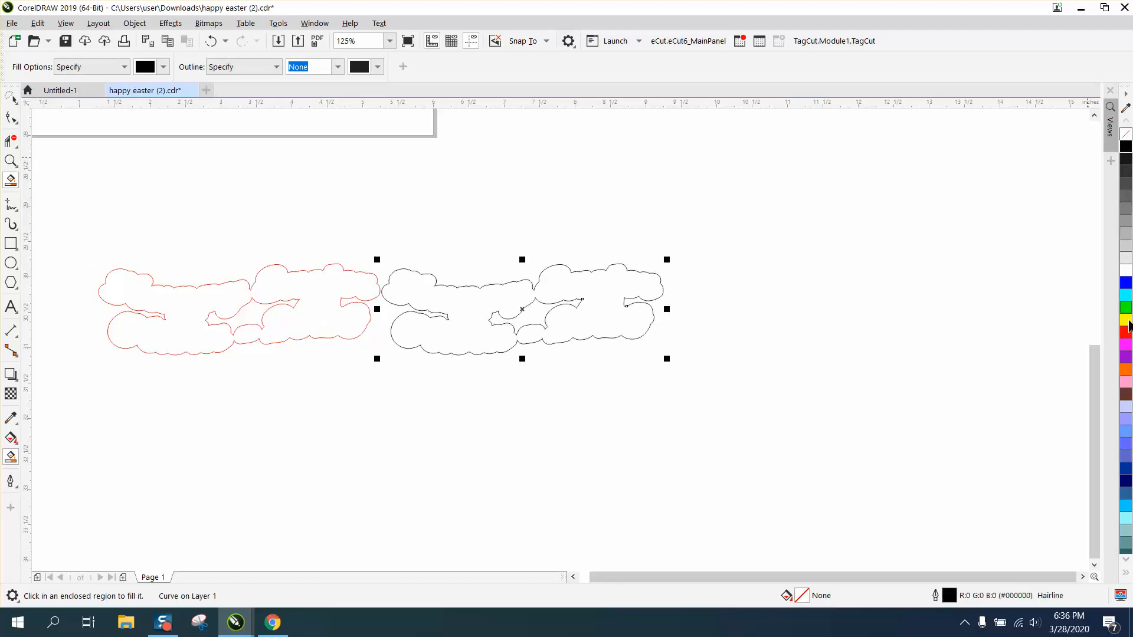
{"action": "left_click", "coordinate": [1125, 332]}
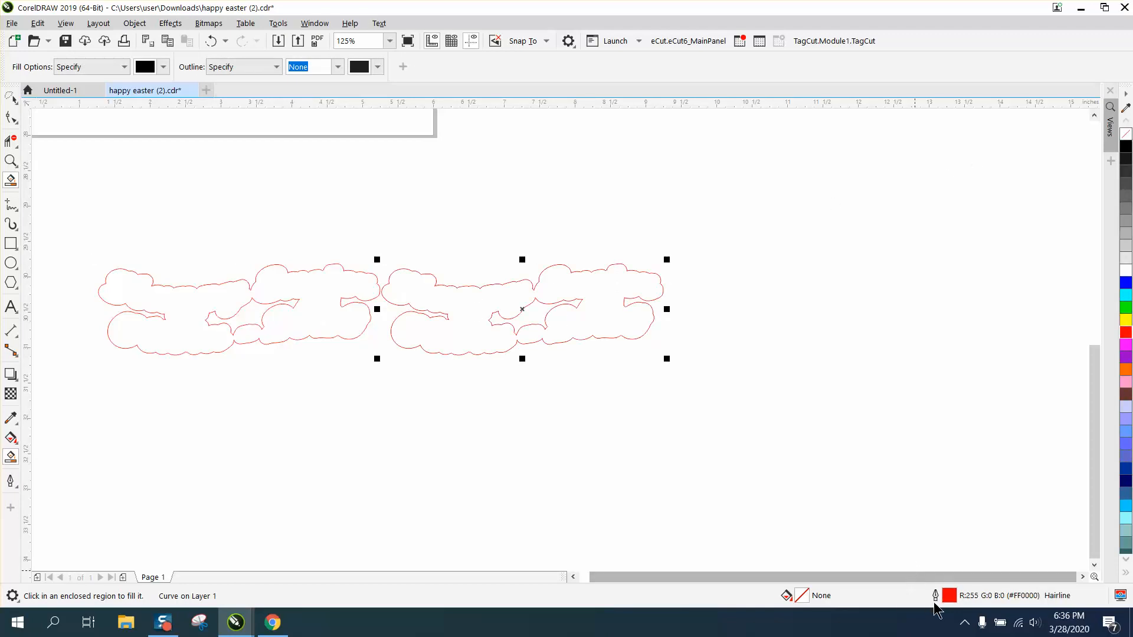
{"action": "mouse_move", "coordinate": [937, 547]}
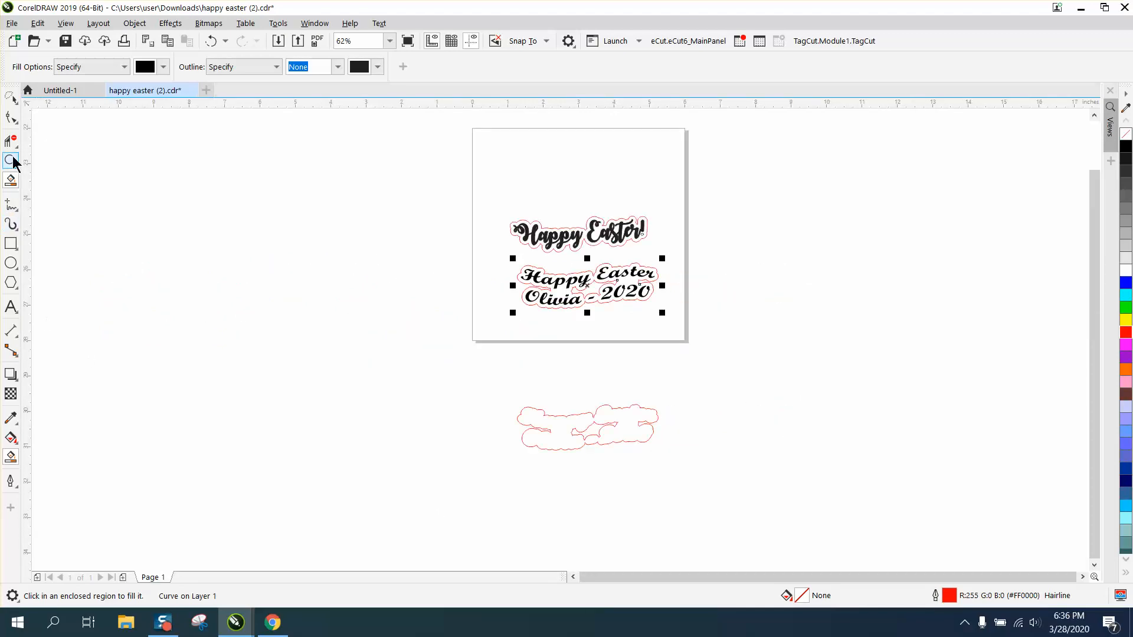
{"action": "left_click", "coordinate": [11, 162]}
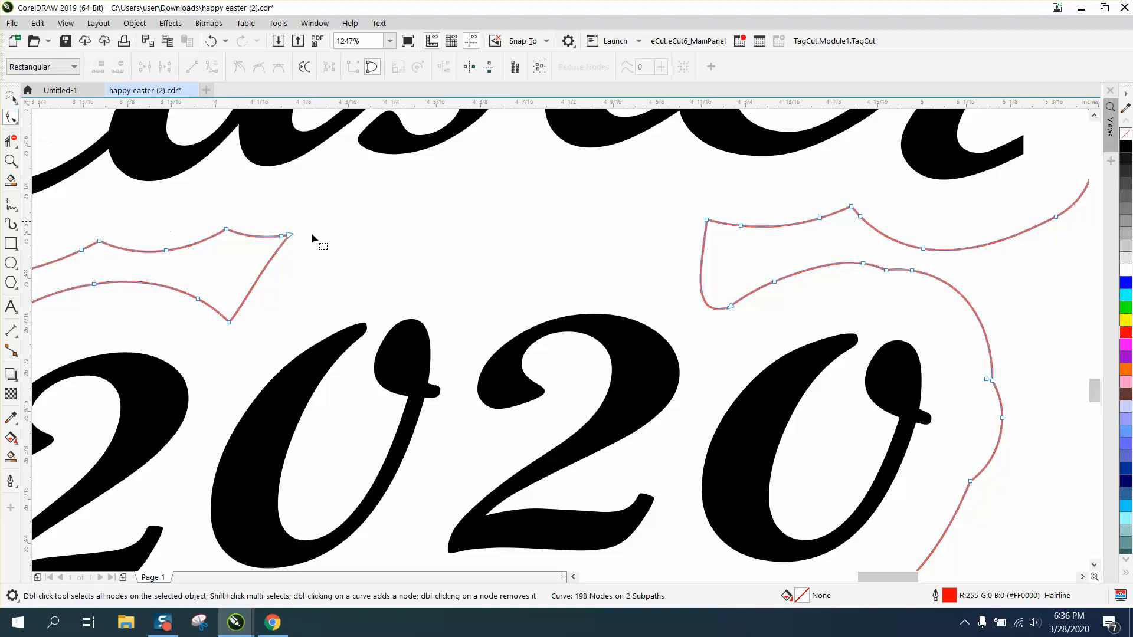
{"action": "left_click", "coordinate": [282, 235]}
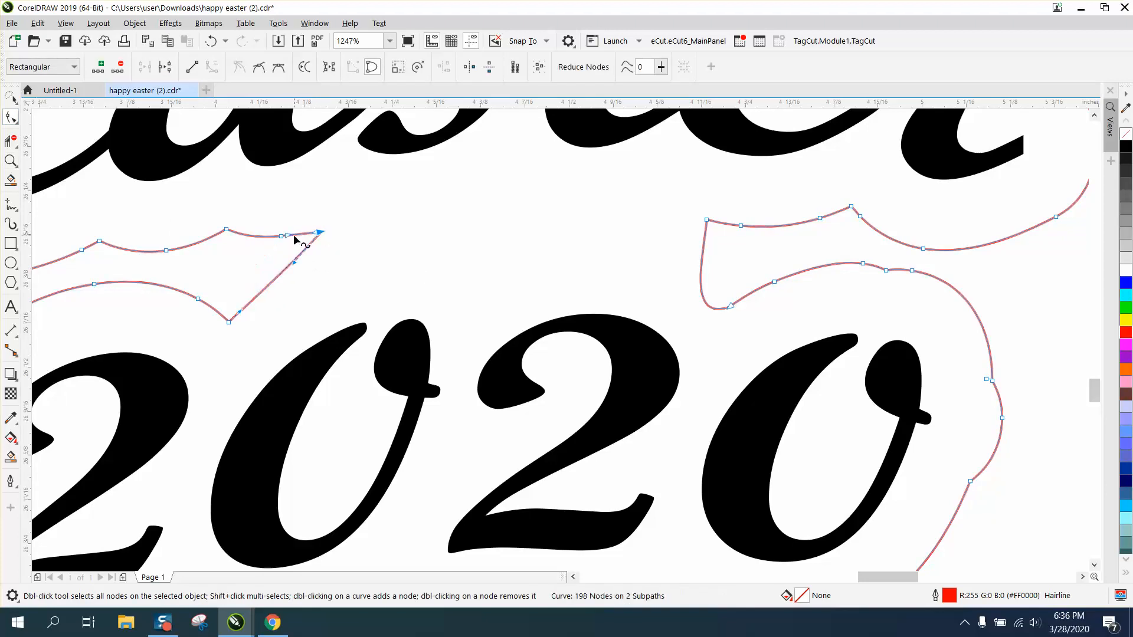
{"action": "double_click", "coordinate": [282, 236]}
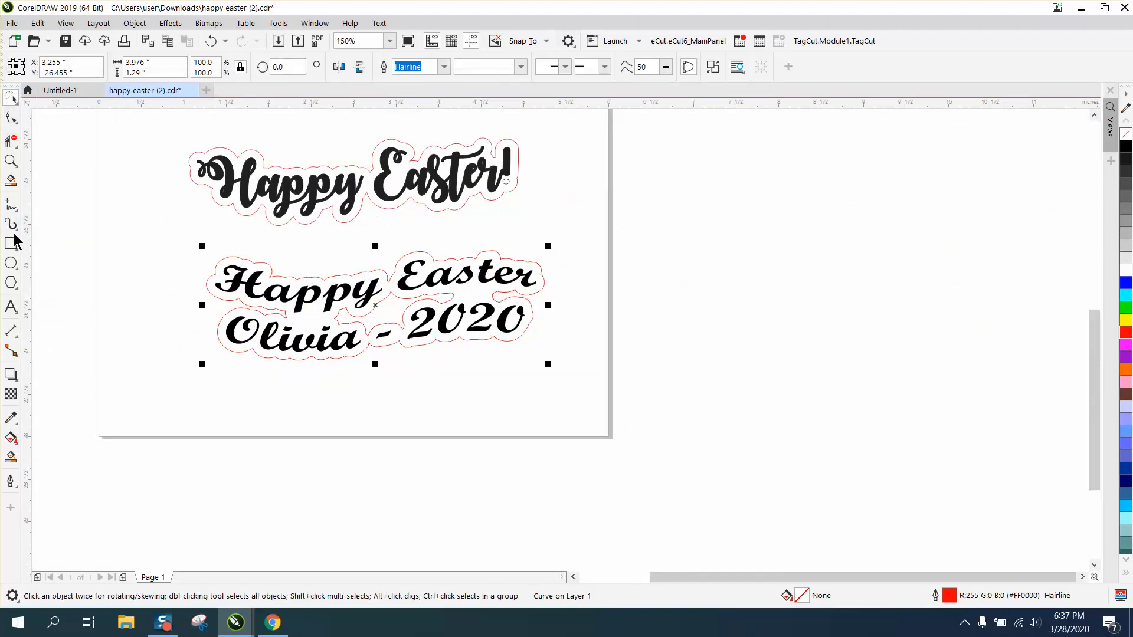
Smart-fill the contour backing and its inner pocket with light orange.
{"action": "left_click", "coordinate": [12, 160]}
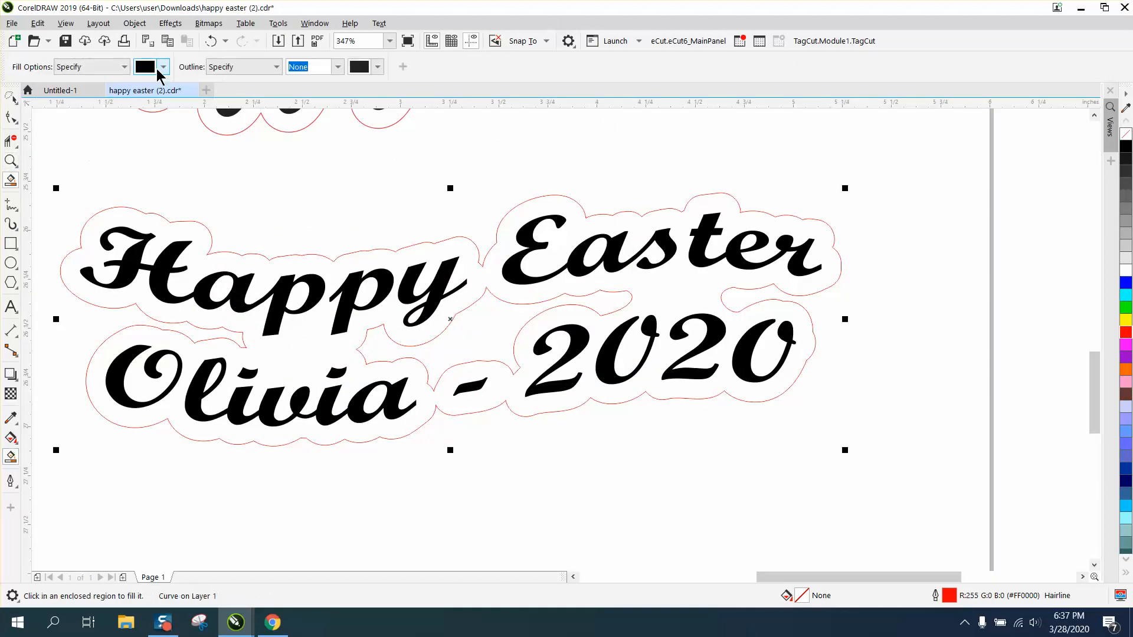
{"action": "left_click", "coordinate": [162, 66]}
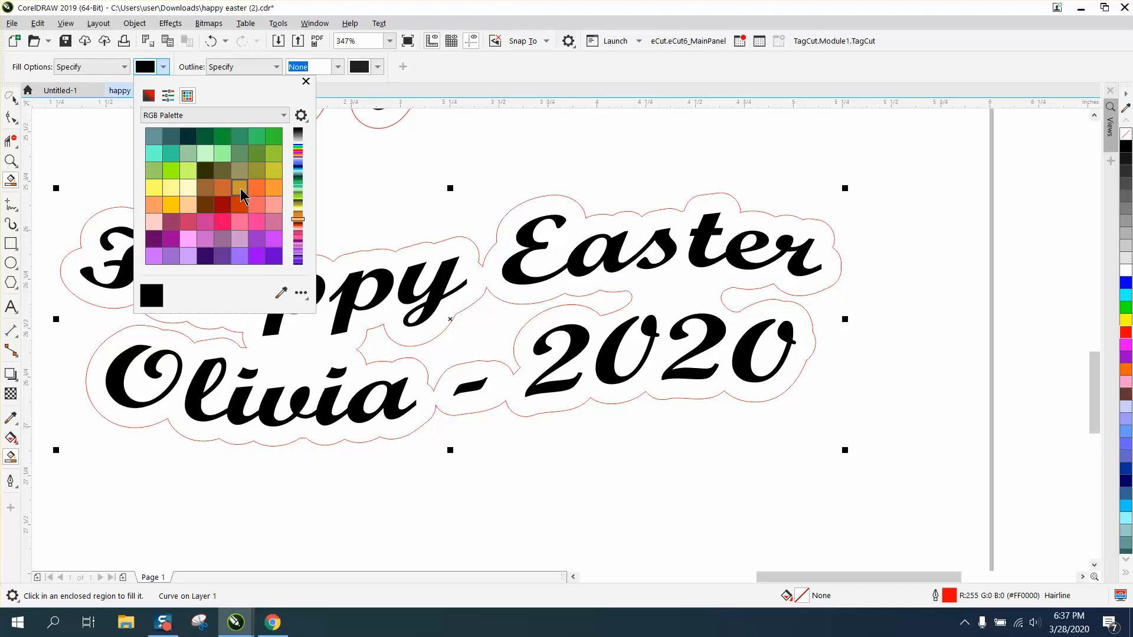
{"action": "left_click", "coordinate": [154, 204]}
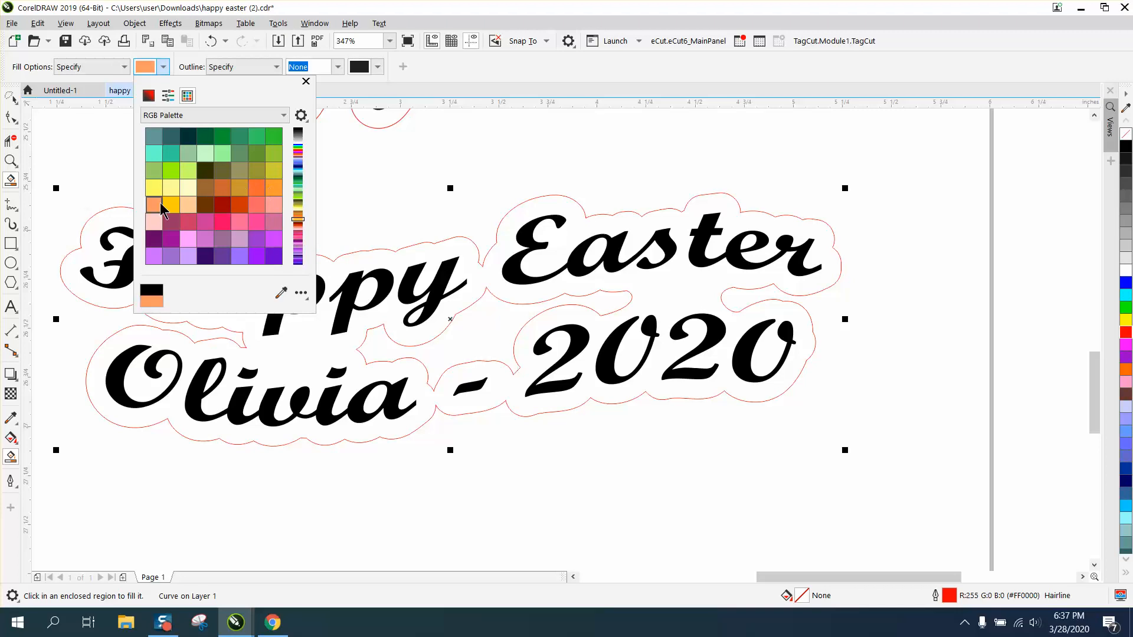
{"action": "left_click", "coordinate": [152, 204]}
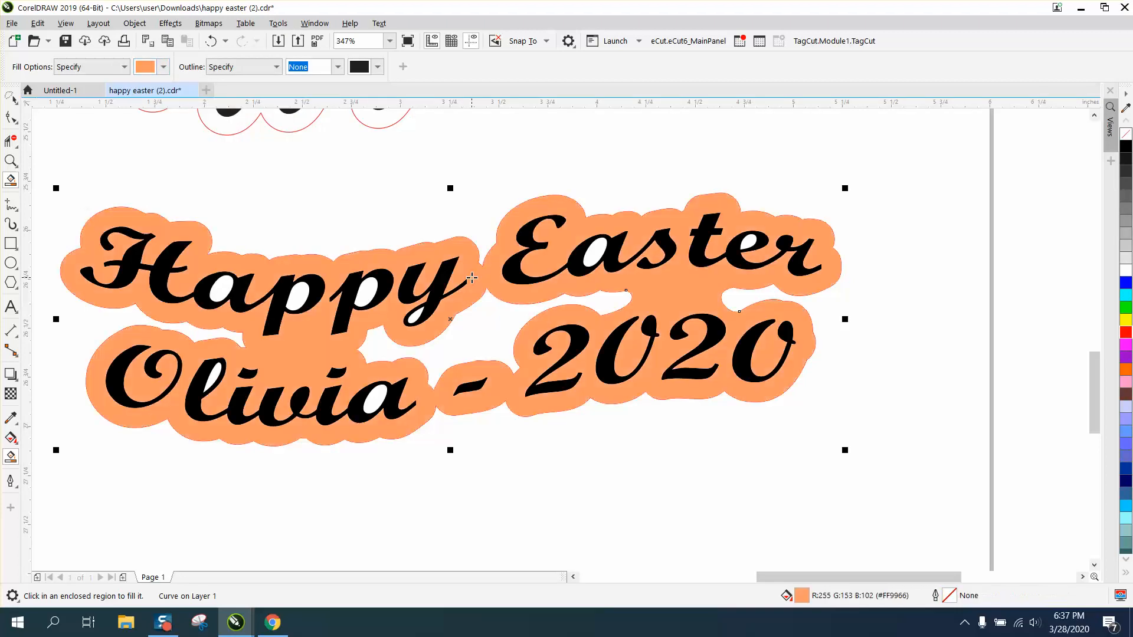
{"action": "left_click", "coordinate": [593, 252]}
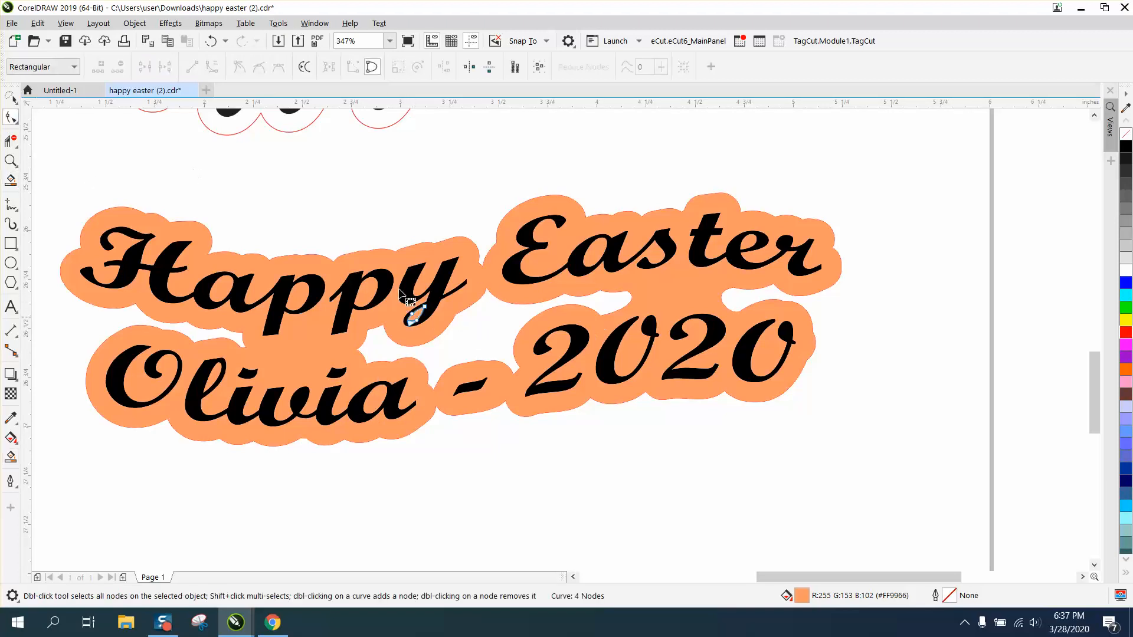
{"action": "mouse_move", "coordinate": [640, 303]}
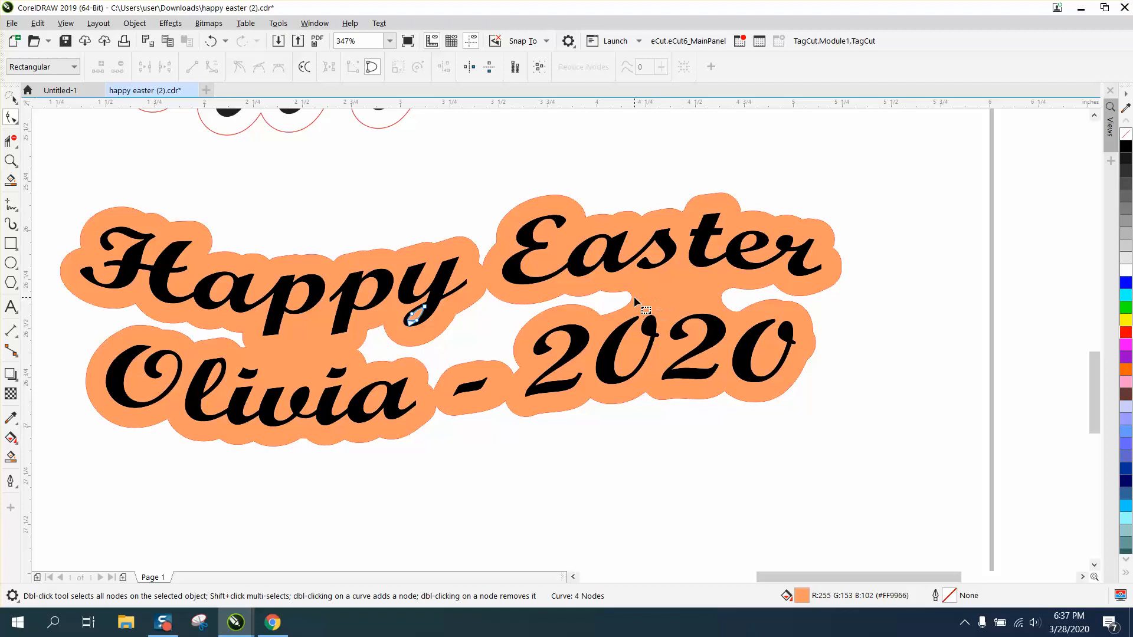
Select all nodes of the orange backing to tidy leftover scraps.
{"action": "double_click", "coordinate": [635, 302]}
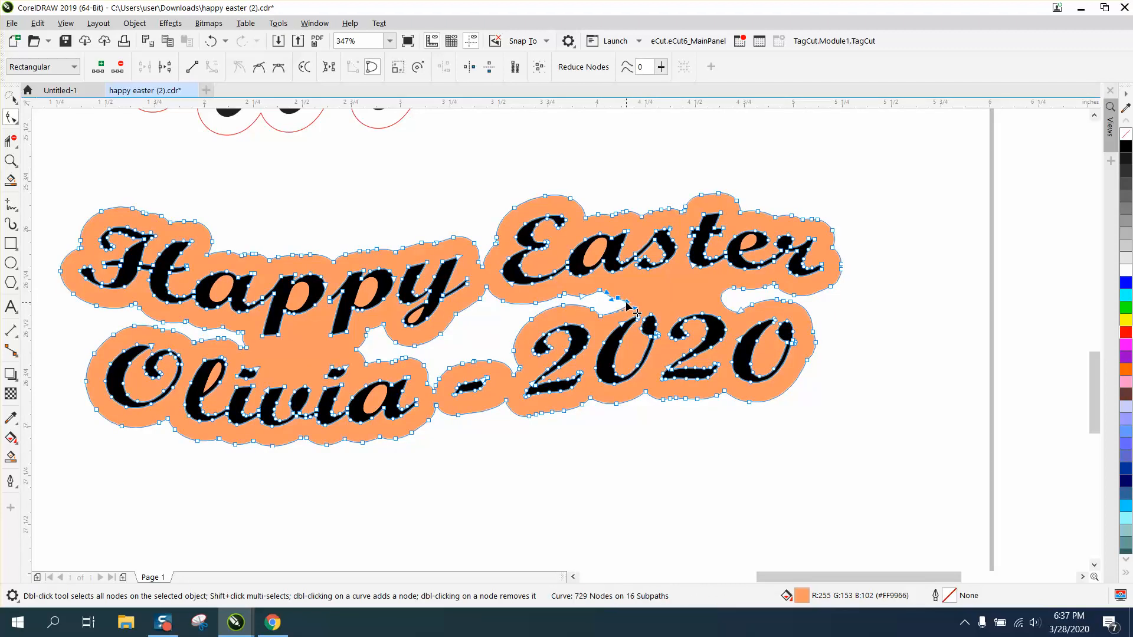
{"action": "mouse_move", "coordinate": [623, 323]}
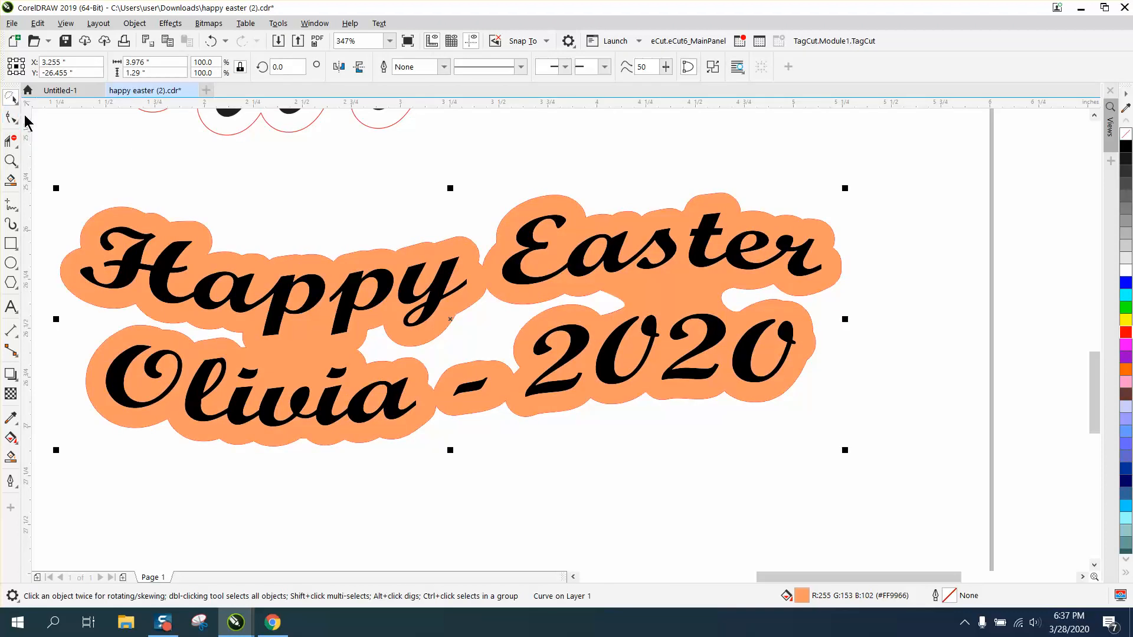
{"action": "left_click", "coordinate": [449, 318]}
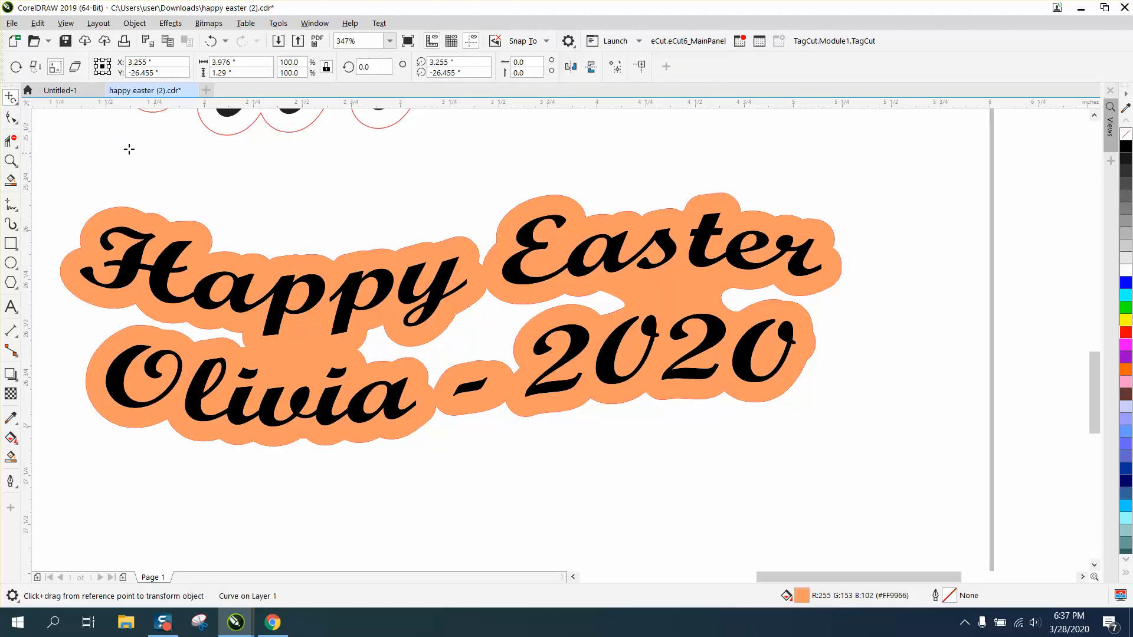